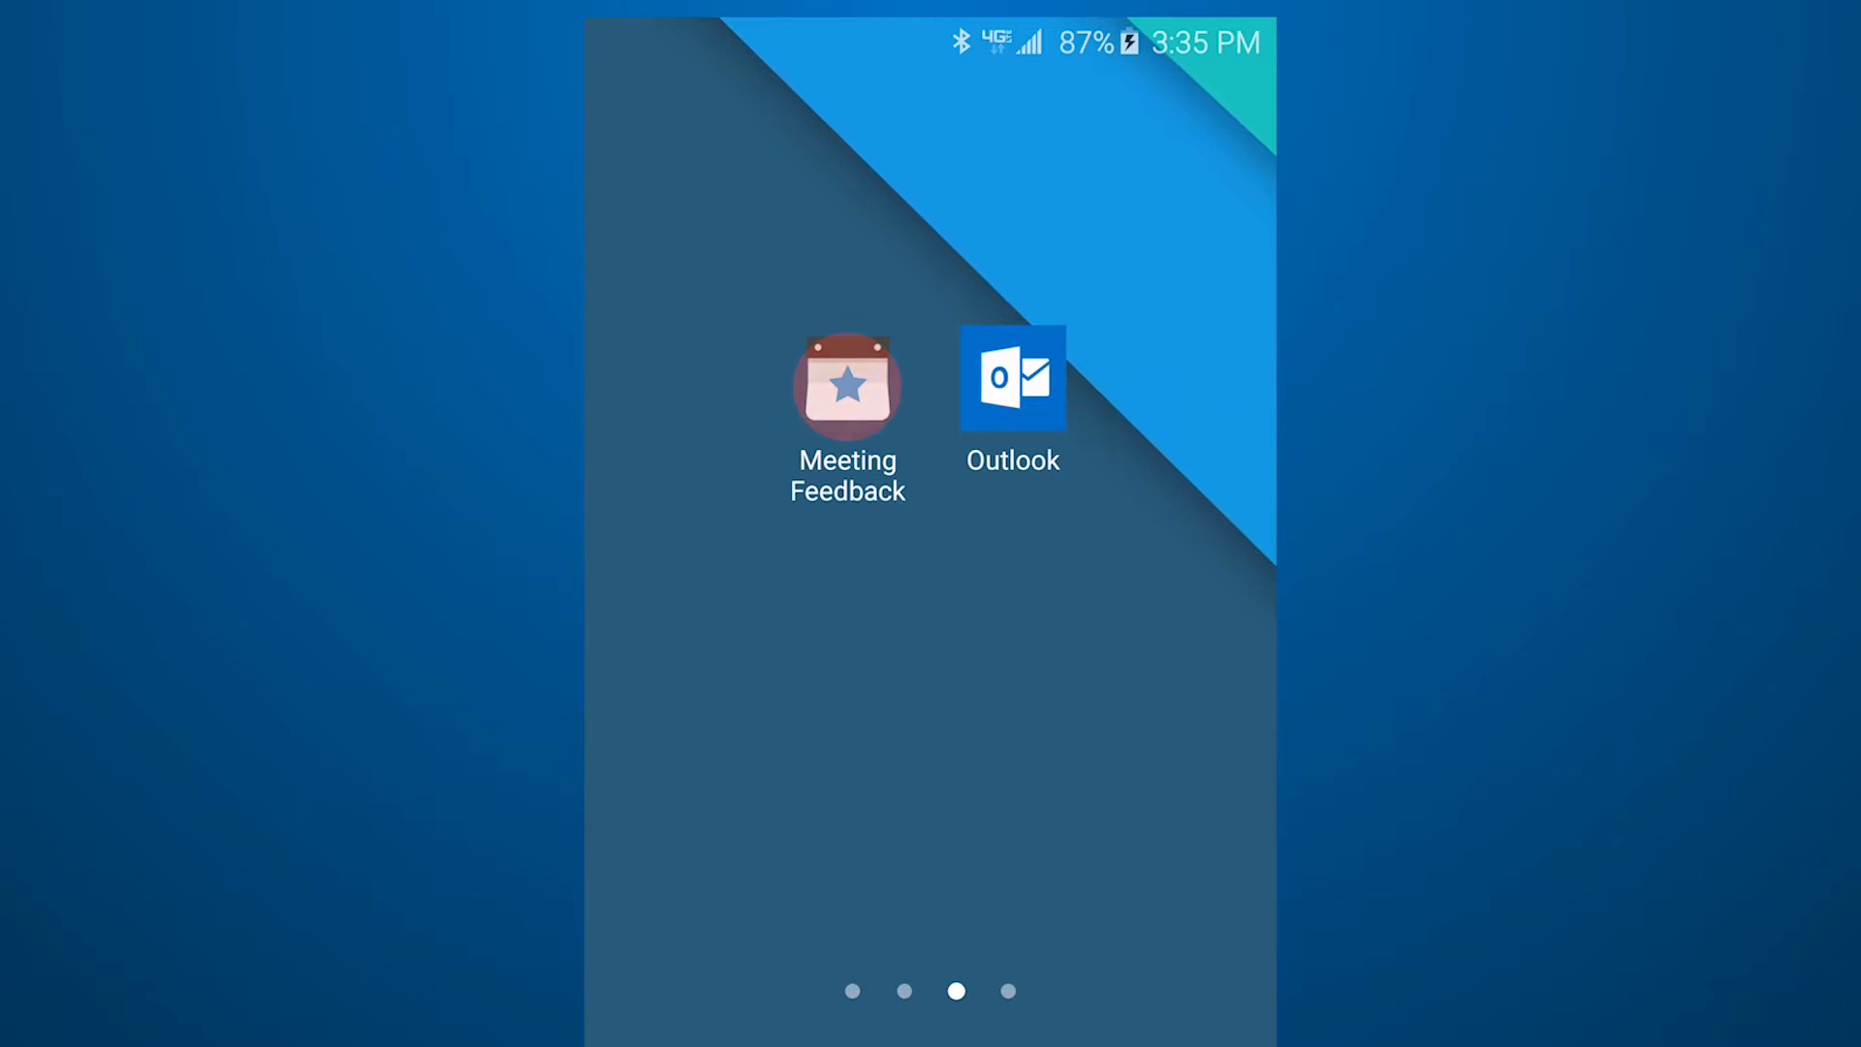
Step: Launch Meeting Feedback, sign in with the work account and accept the calendar and send-mail permissions
click(848, 386)
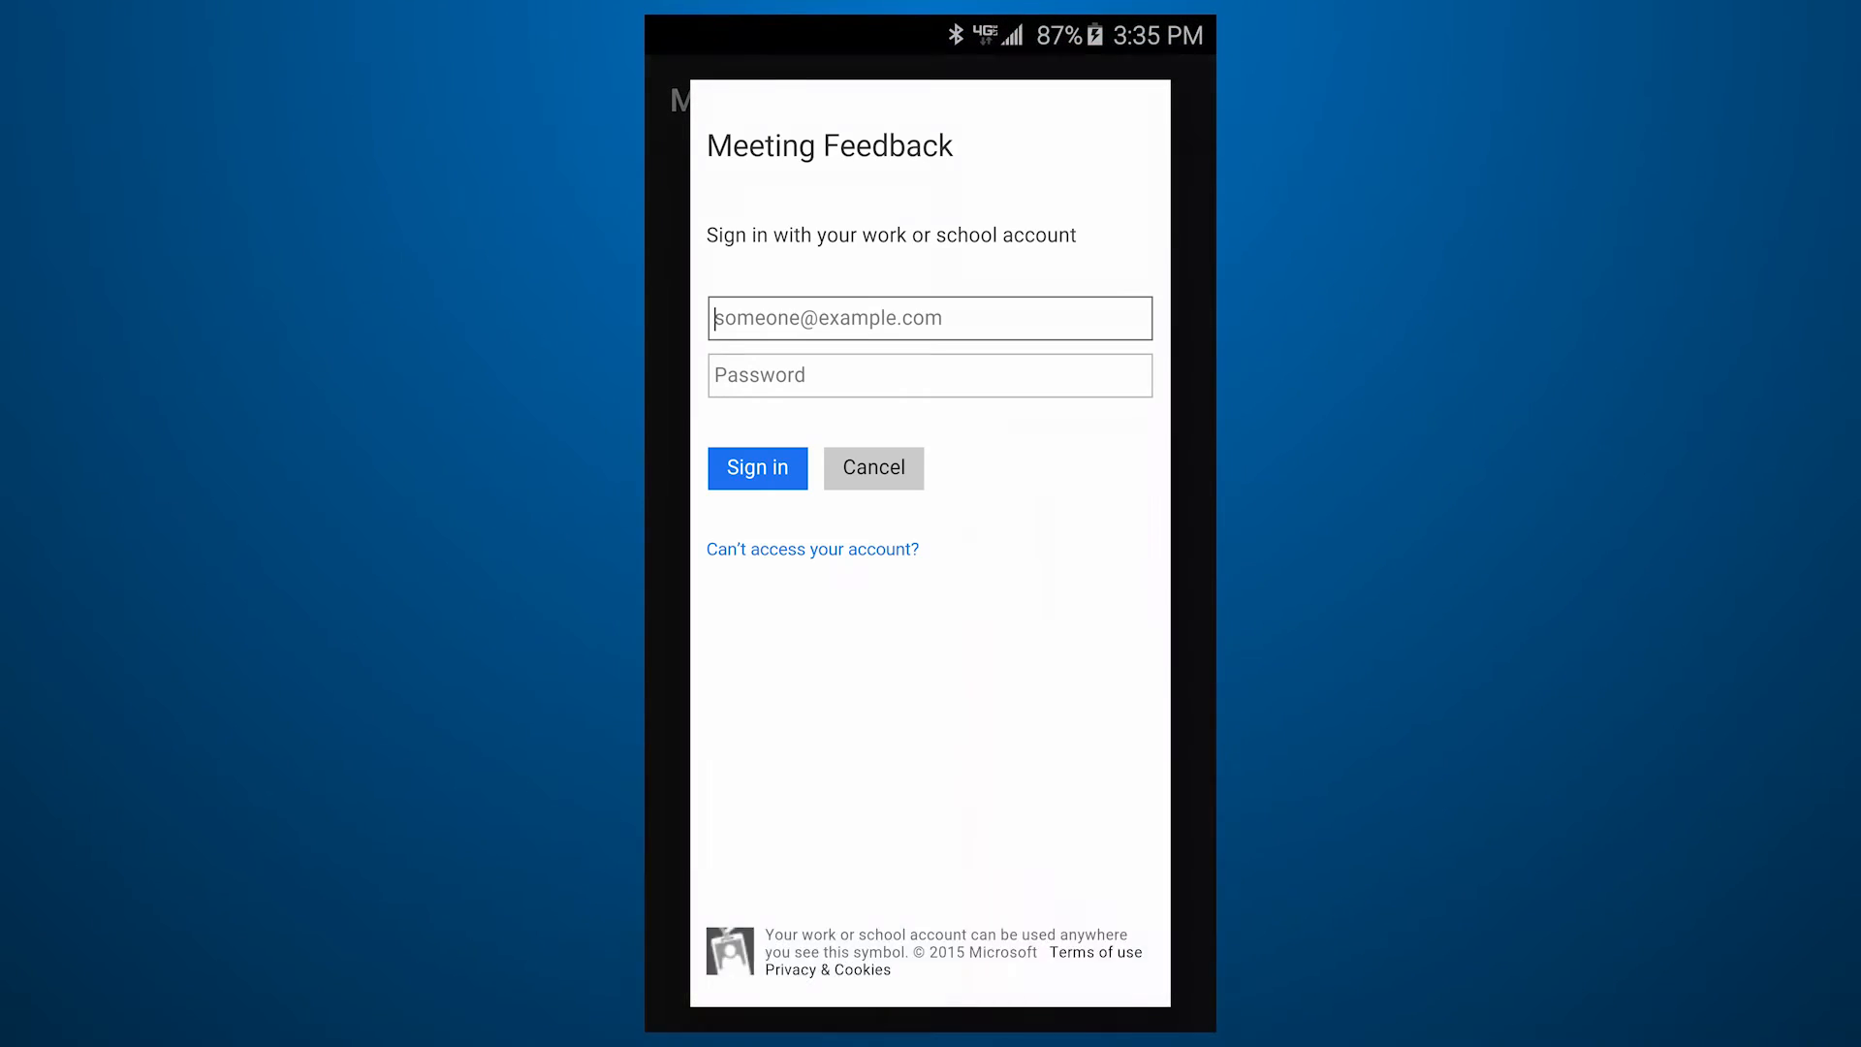
click(756, 467)
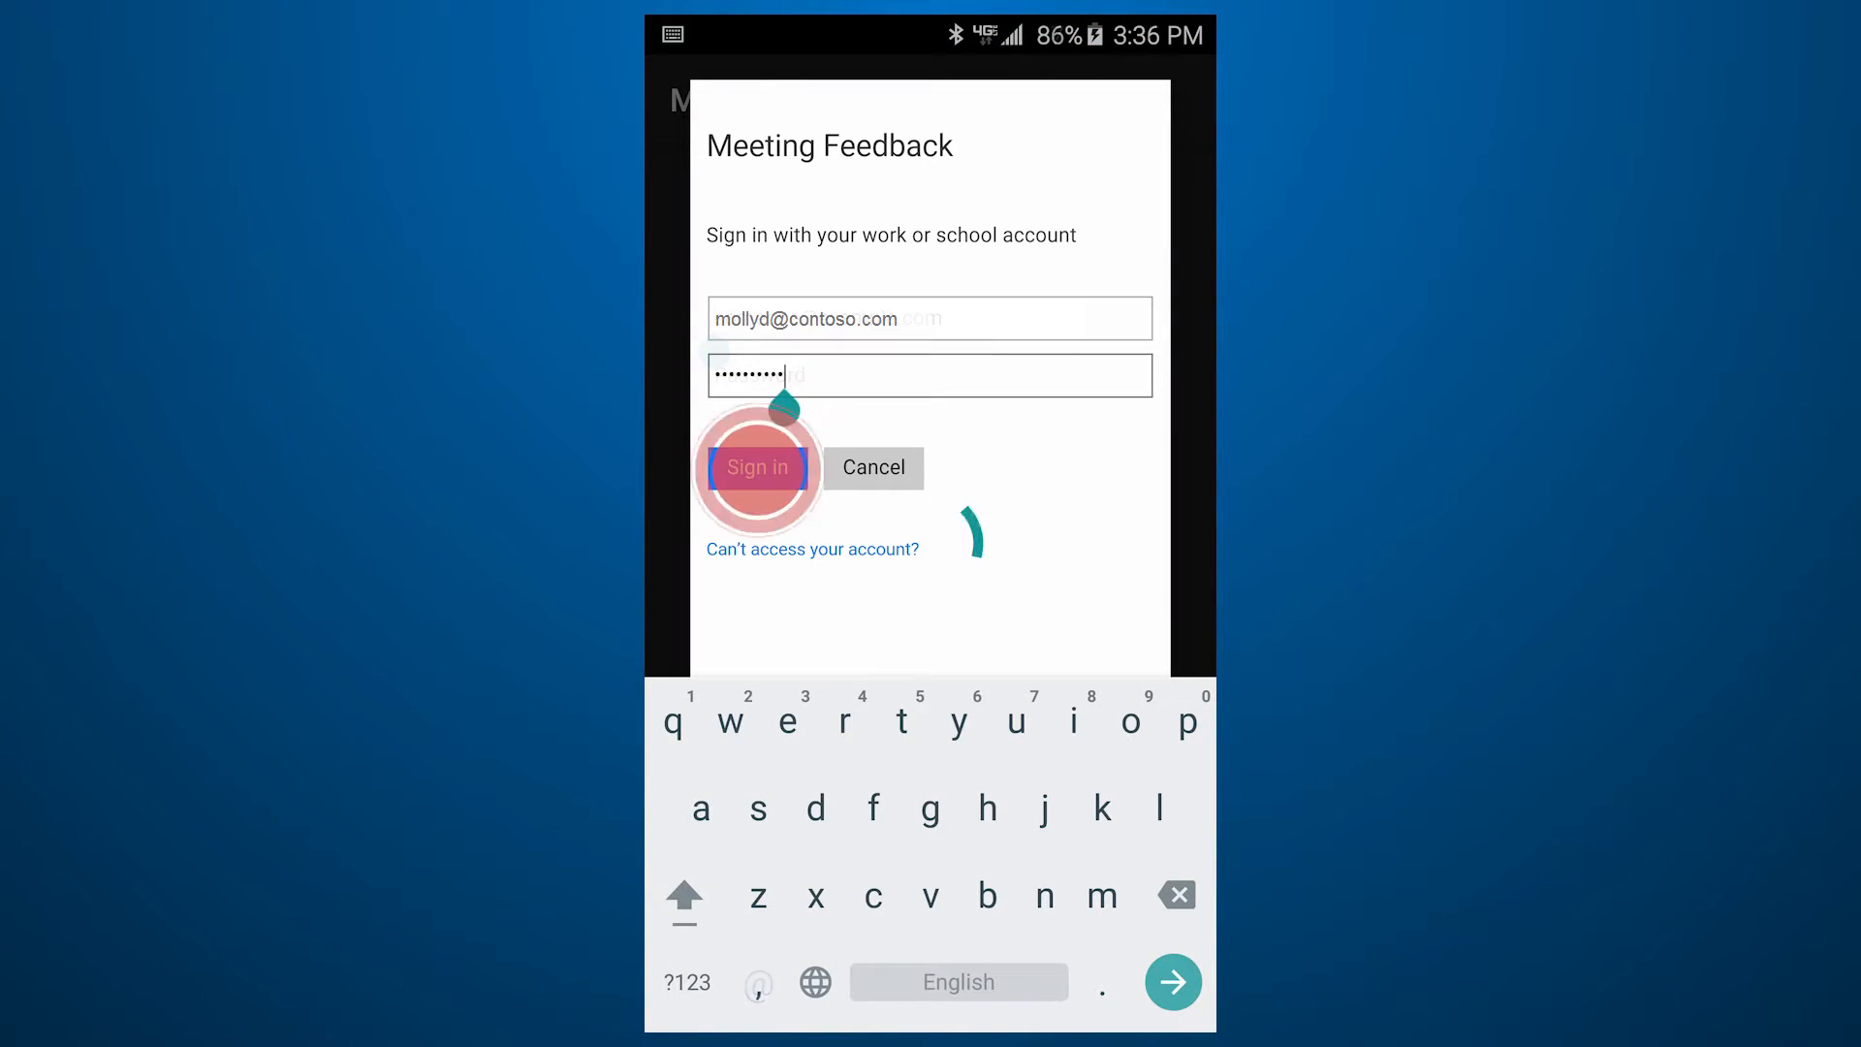
click(756, 467)
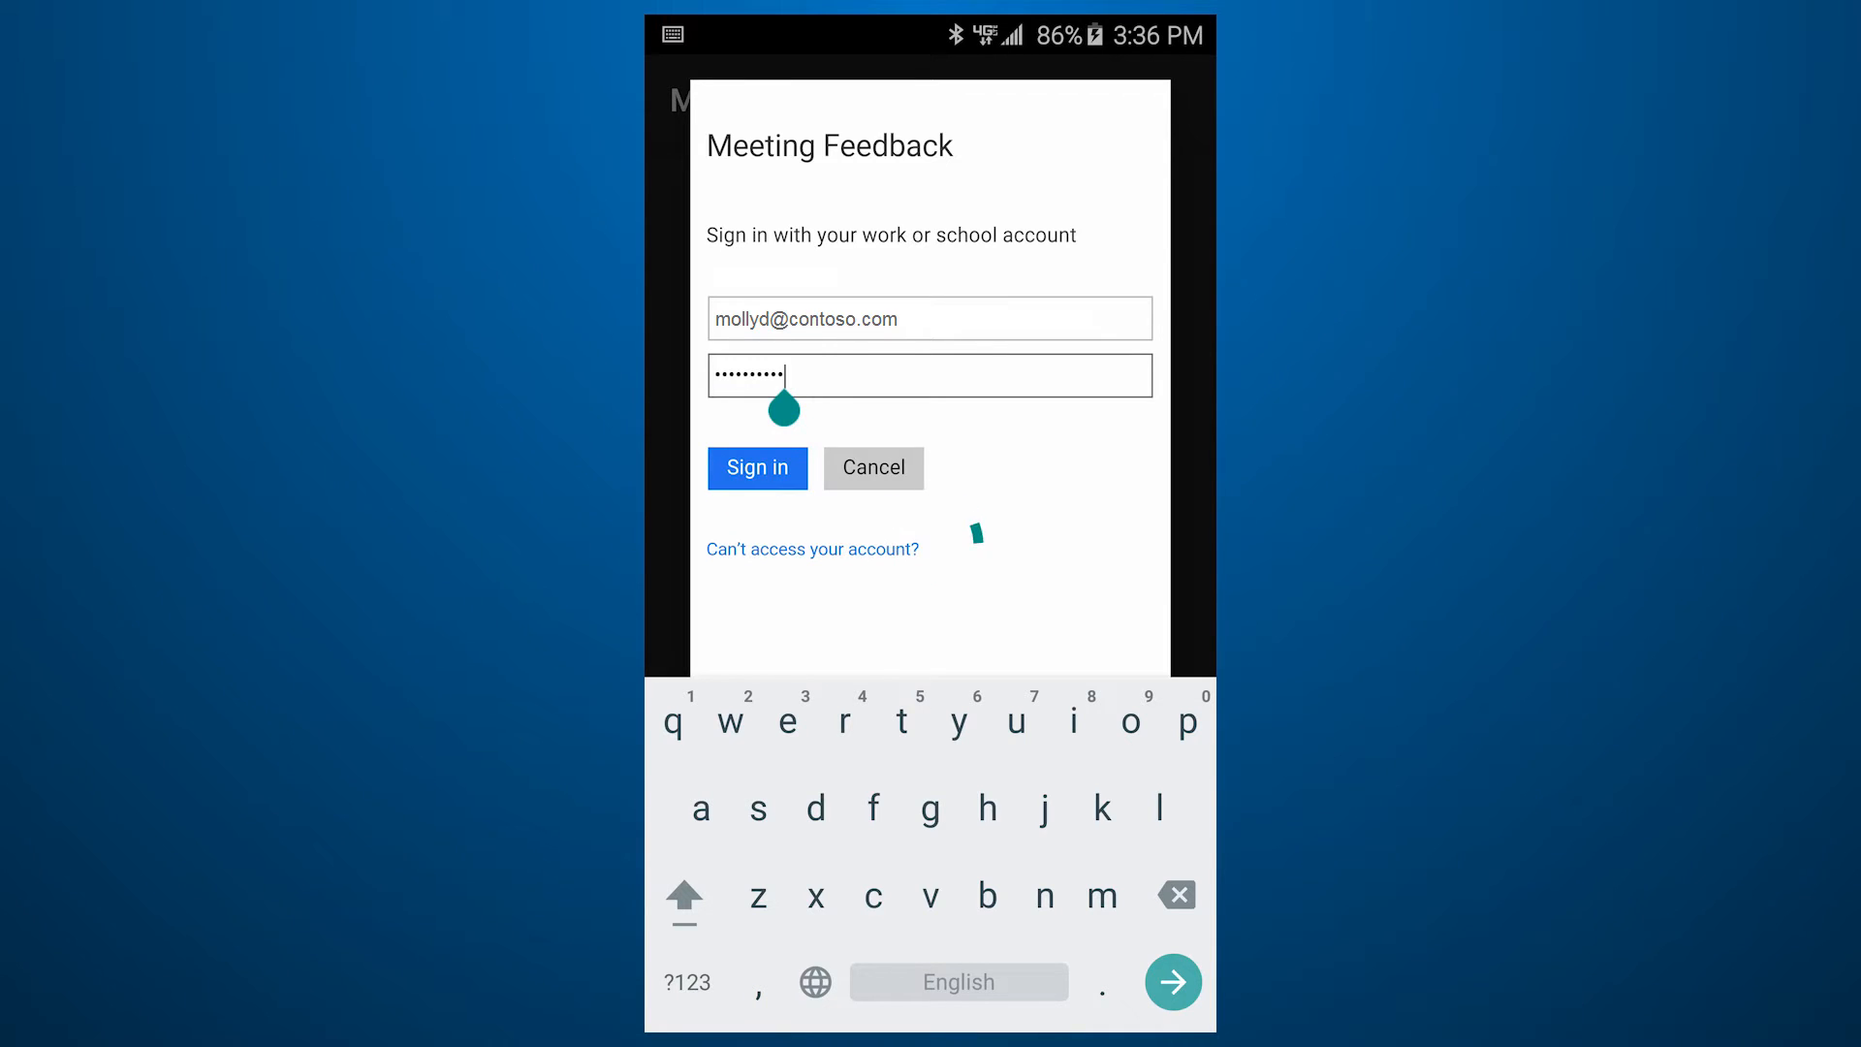
click(756, 467)
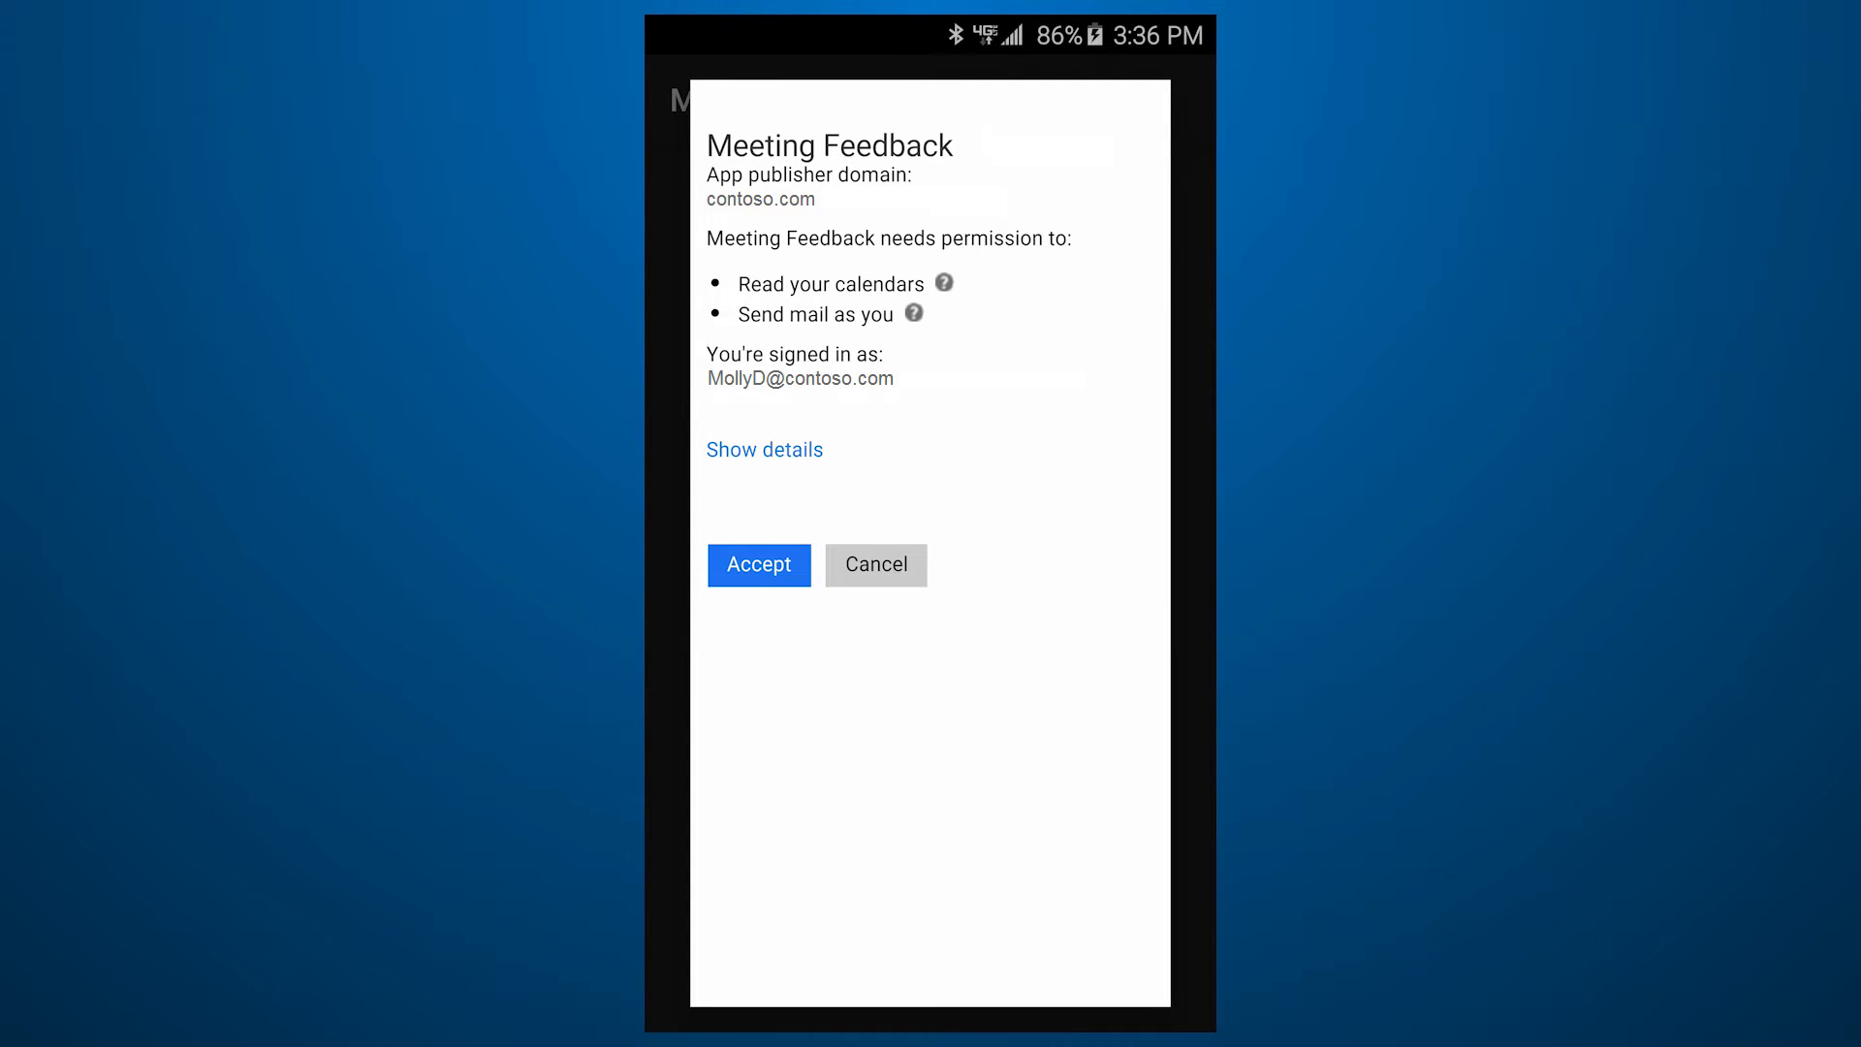
click(758, 564)
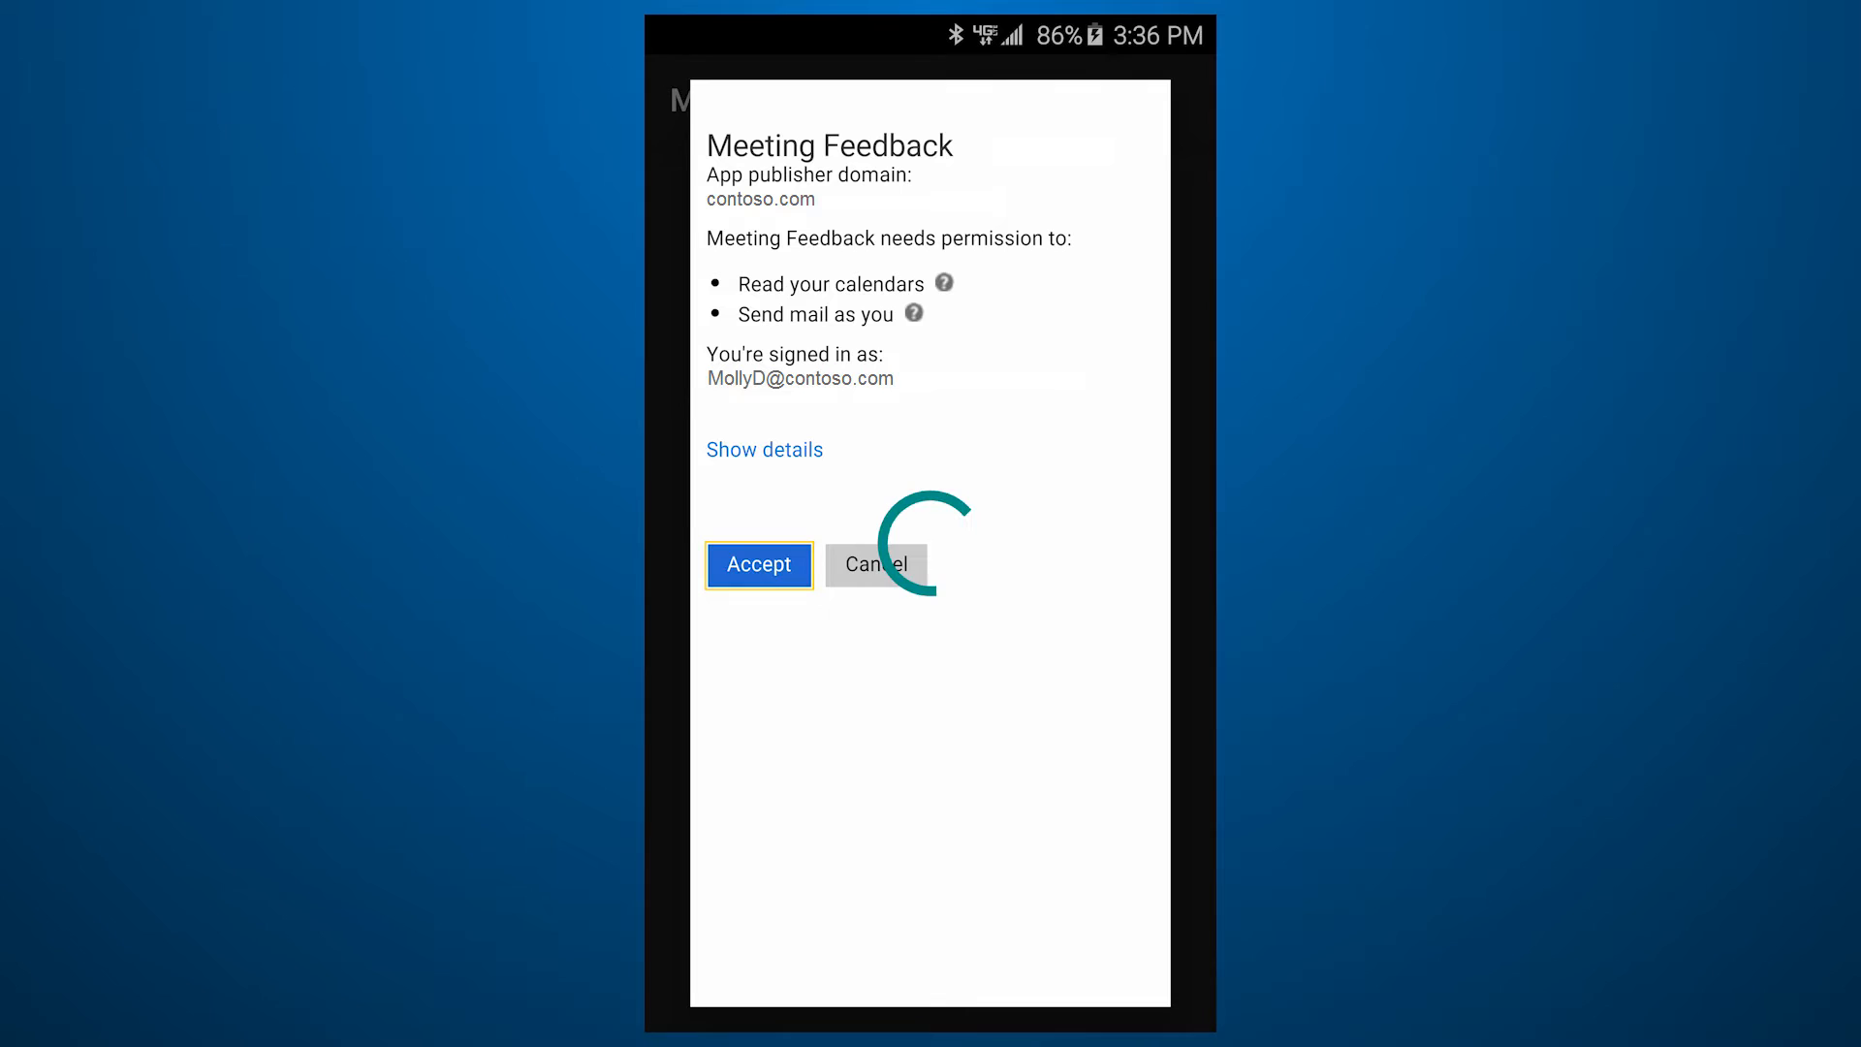
click(758, 564)
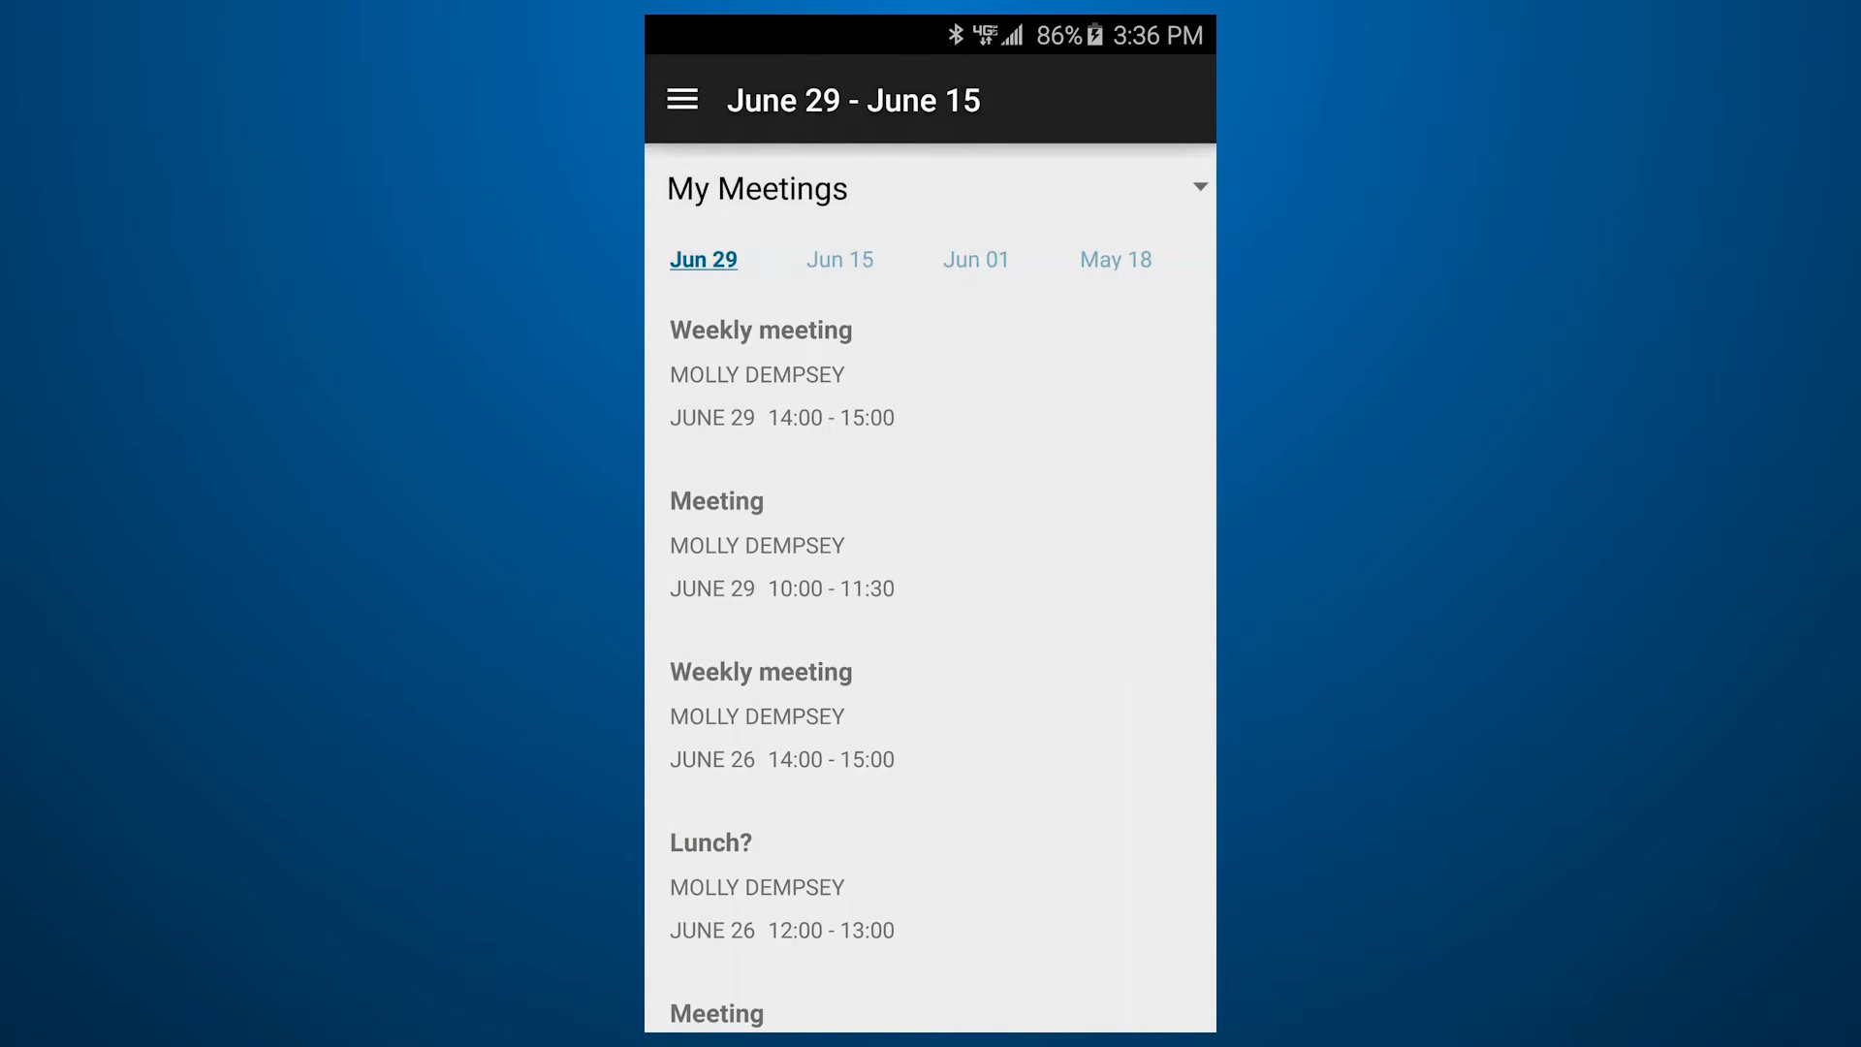
Step: Browse the June 15 and June 1 periods, then return to the June 29 period
click(839, 258)
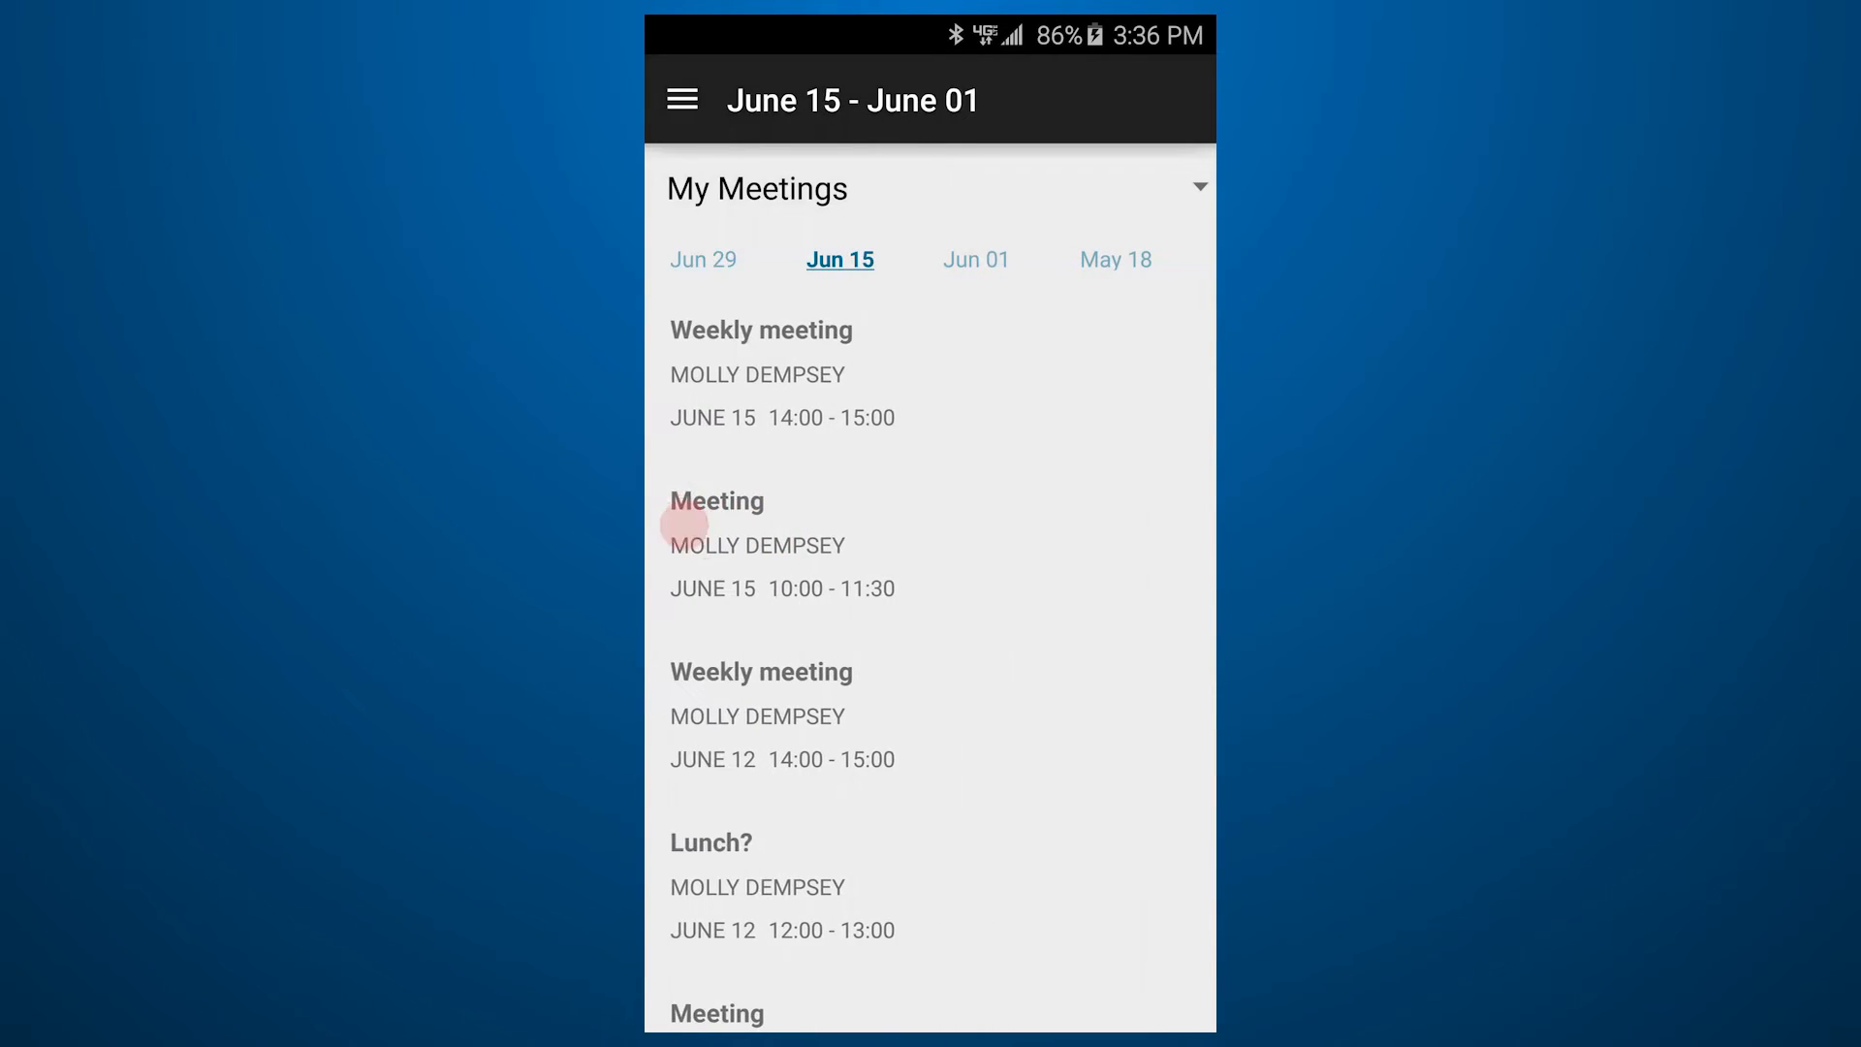
click(975, 258)
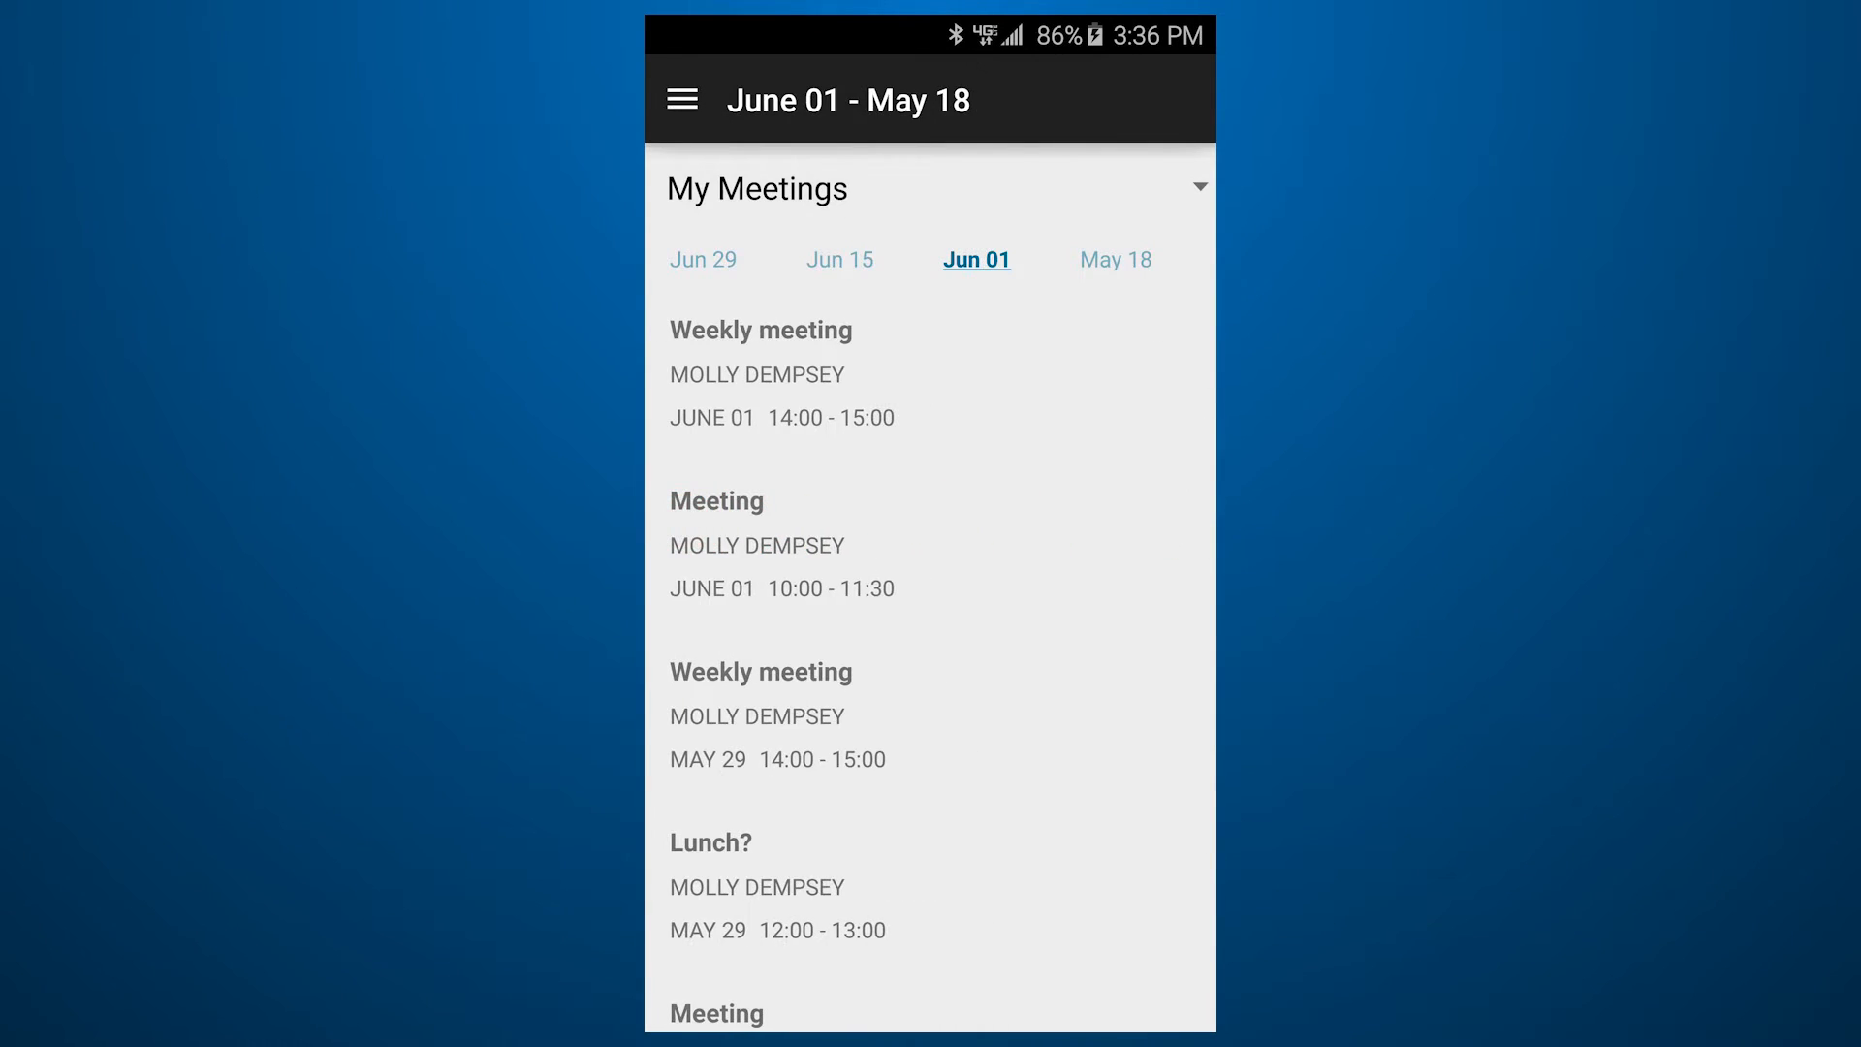
click(839, 258)
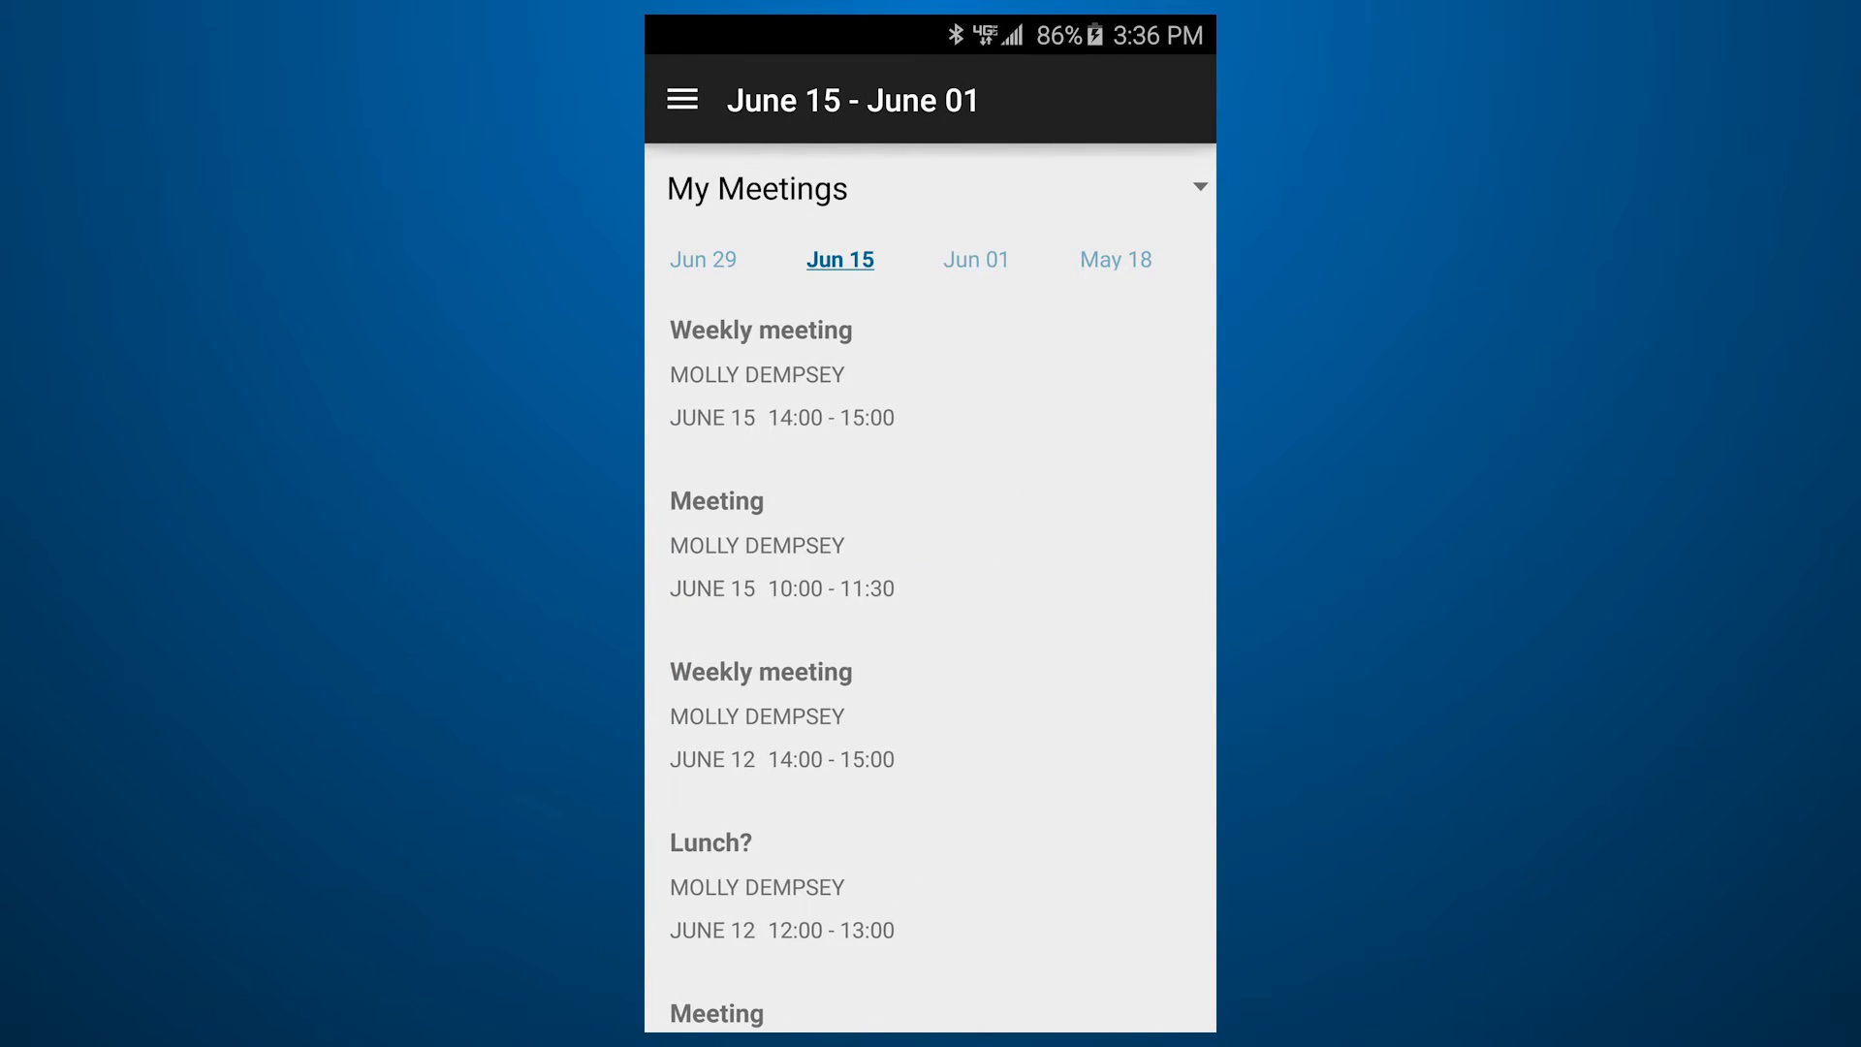
click(702, 258)
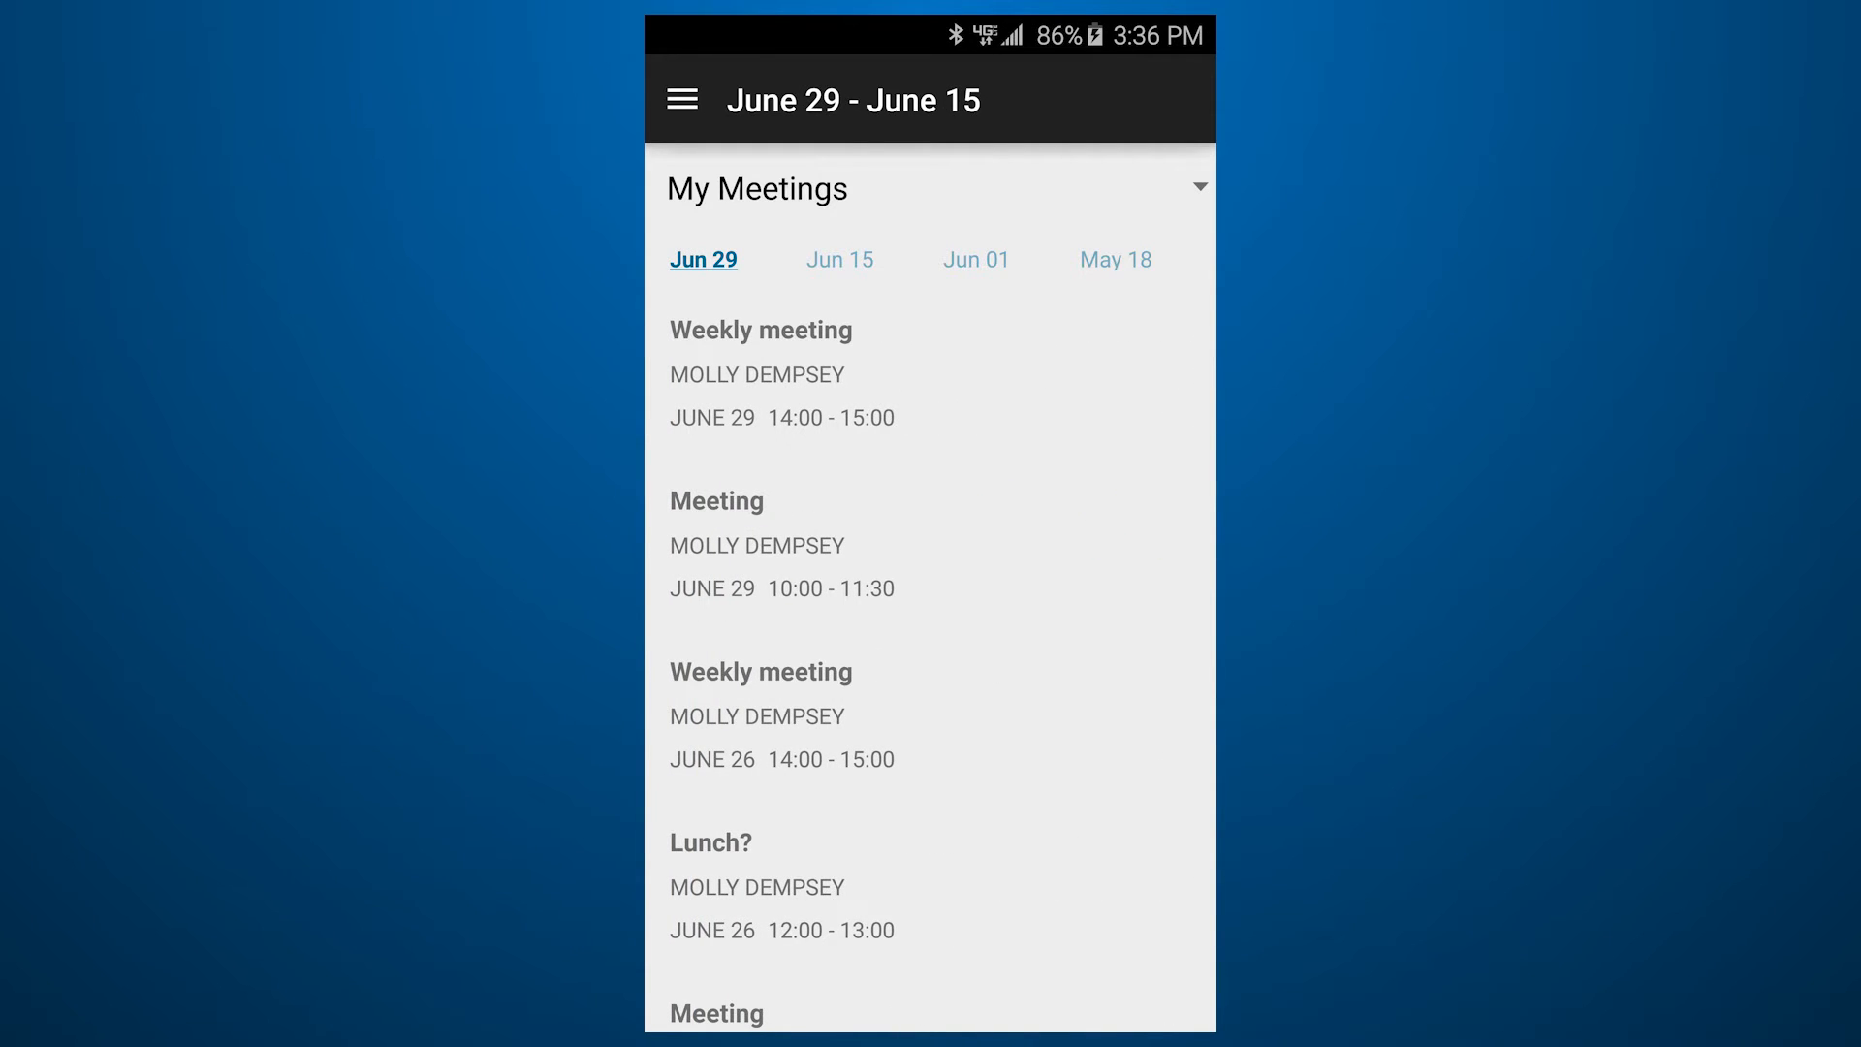
Step: Switch the view from My Meetings to Rate Meetings
click(1198, 187)
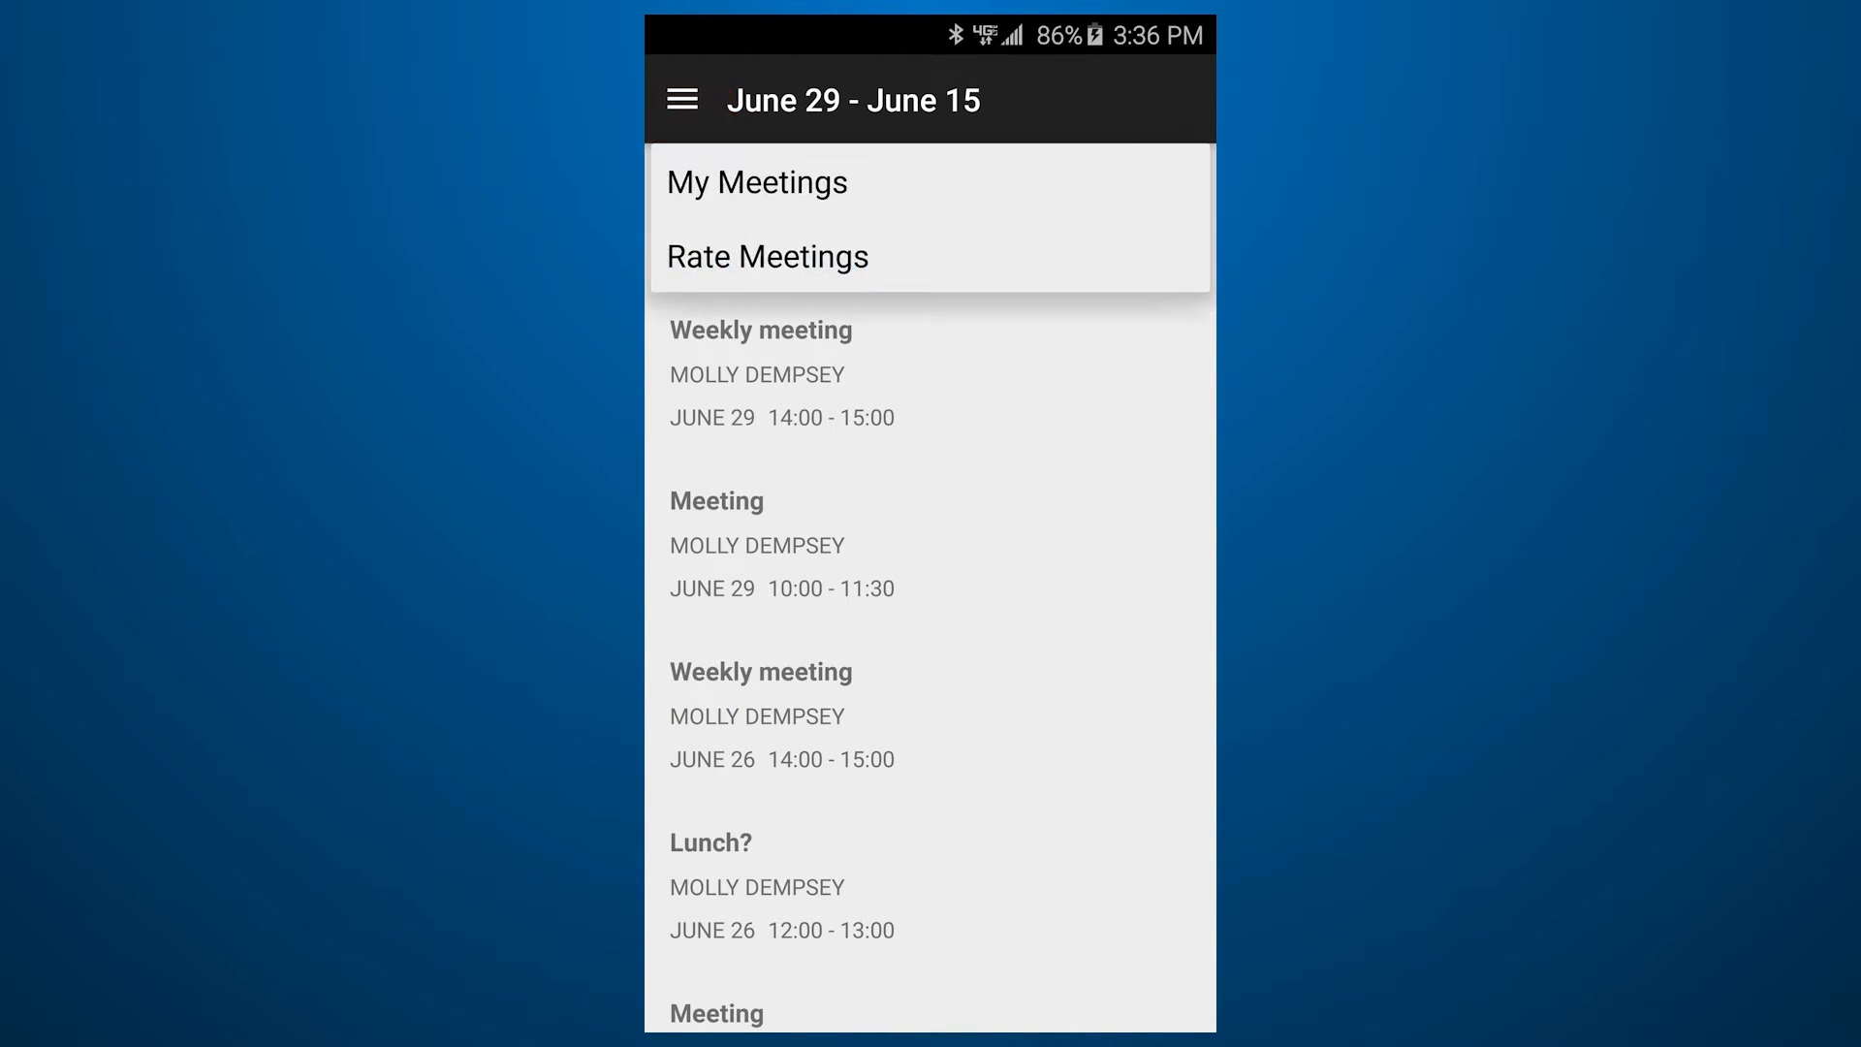
click(767, 256)
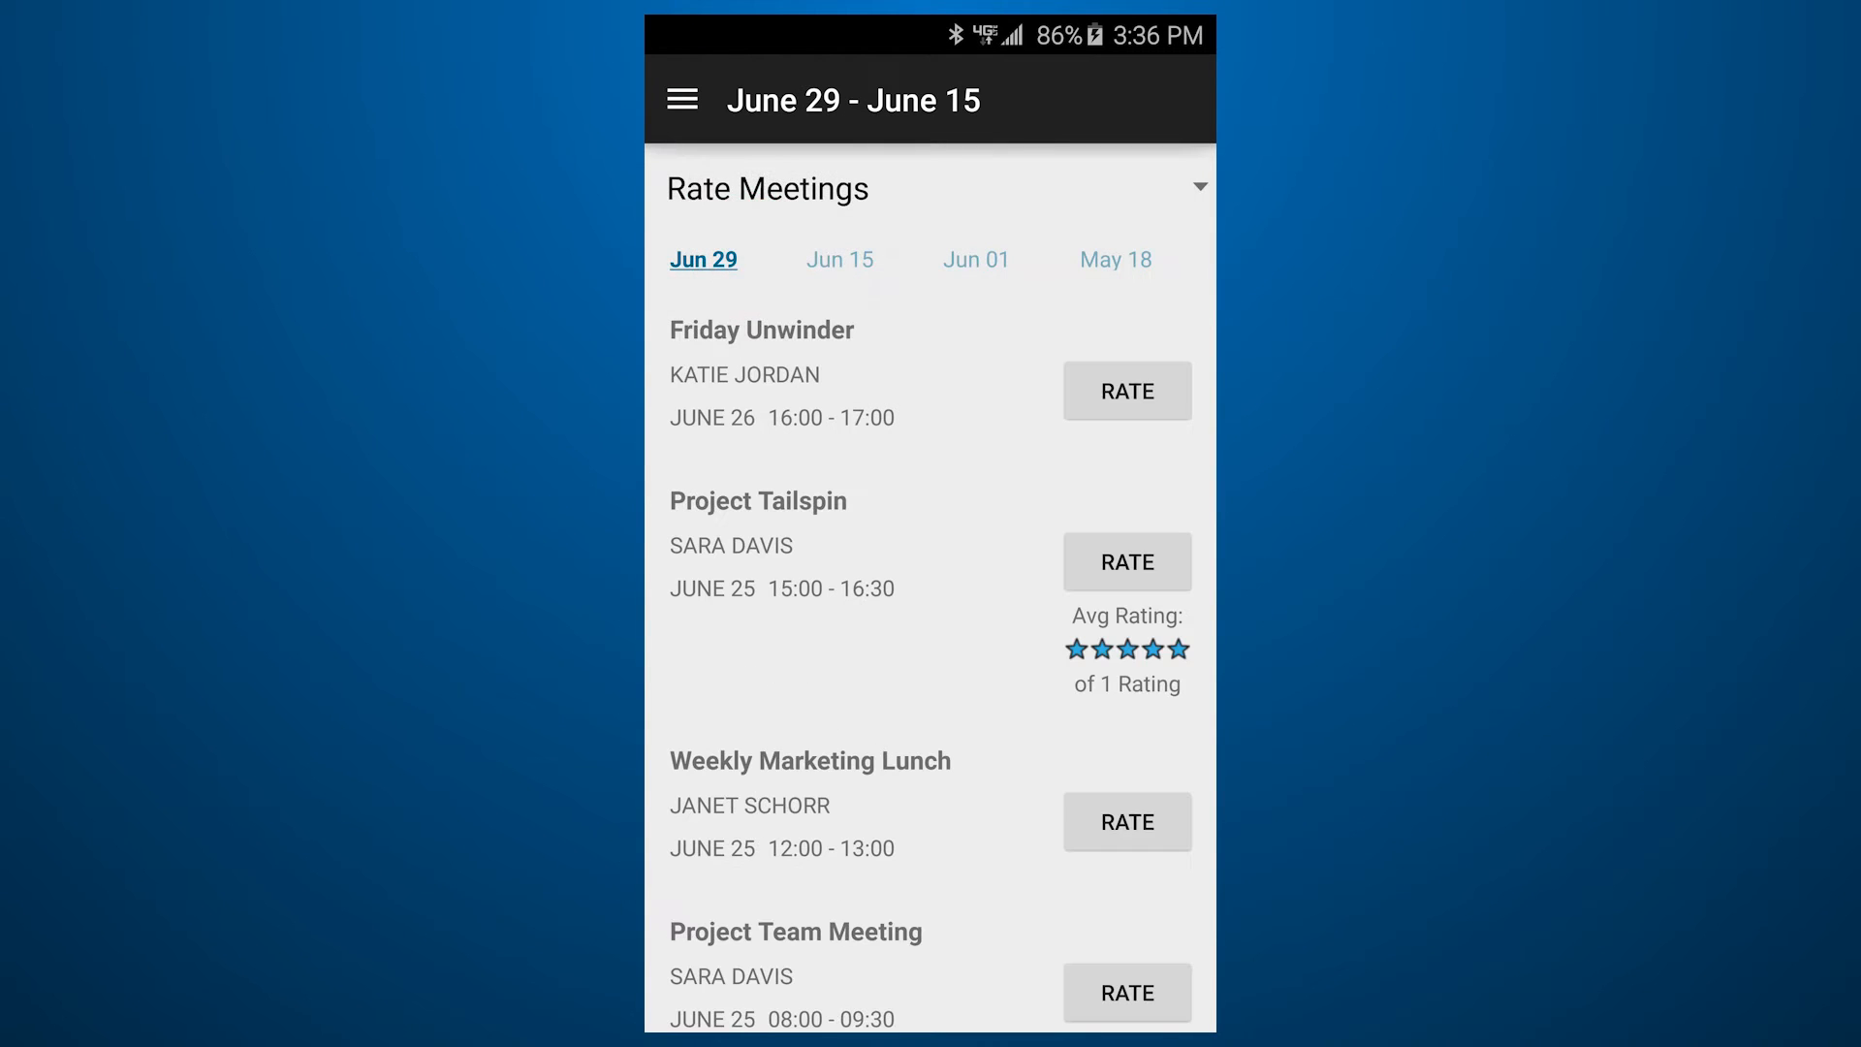
Step: Rate Project Tailspin four stars with the comment 'Good to hear all the great ideas! Let's try not to run as long next time'
click(758, 500)
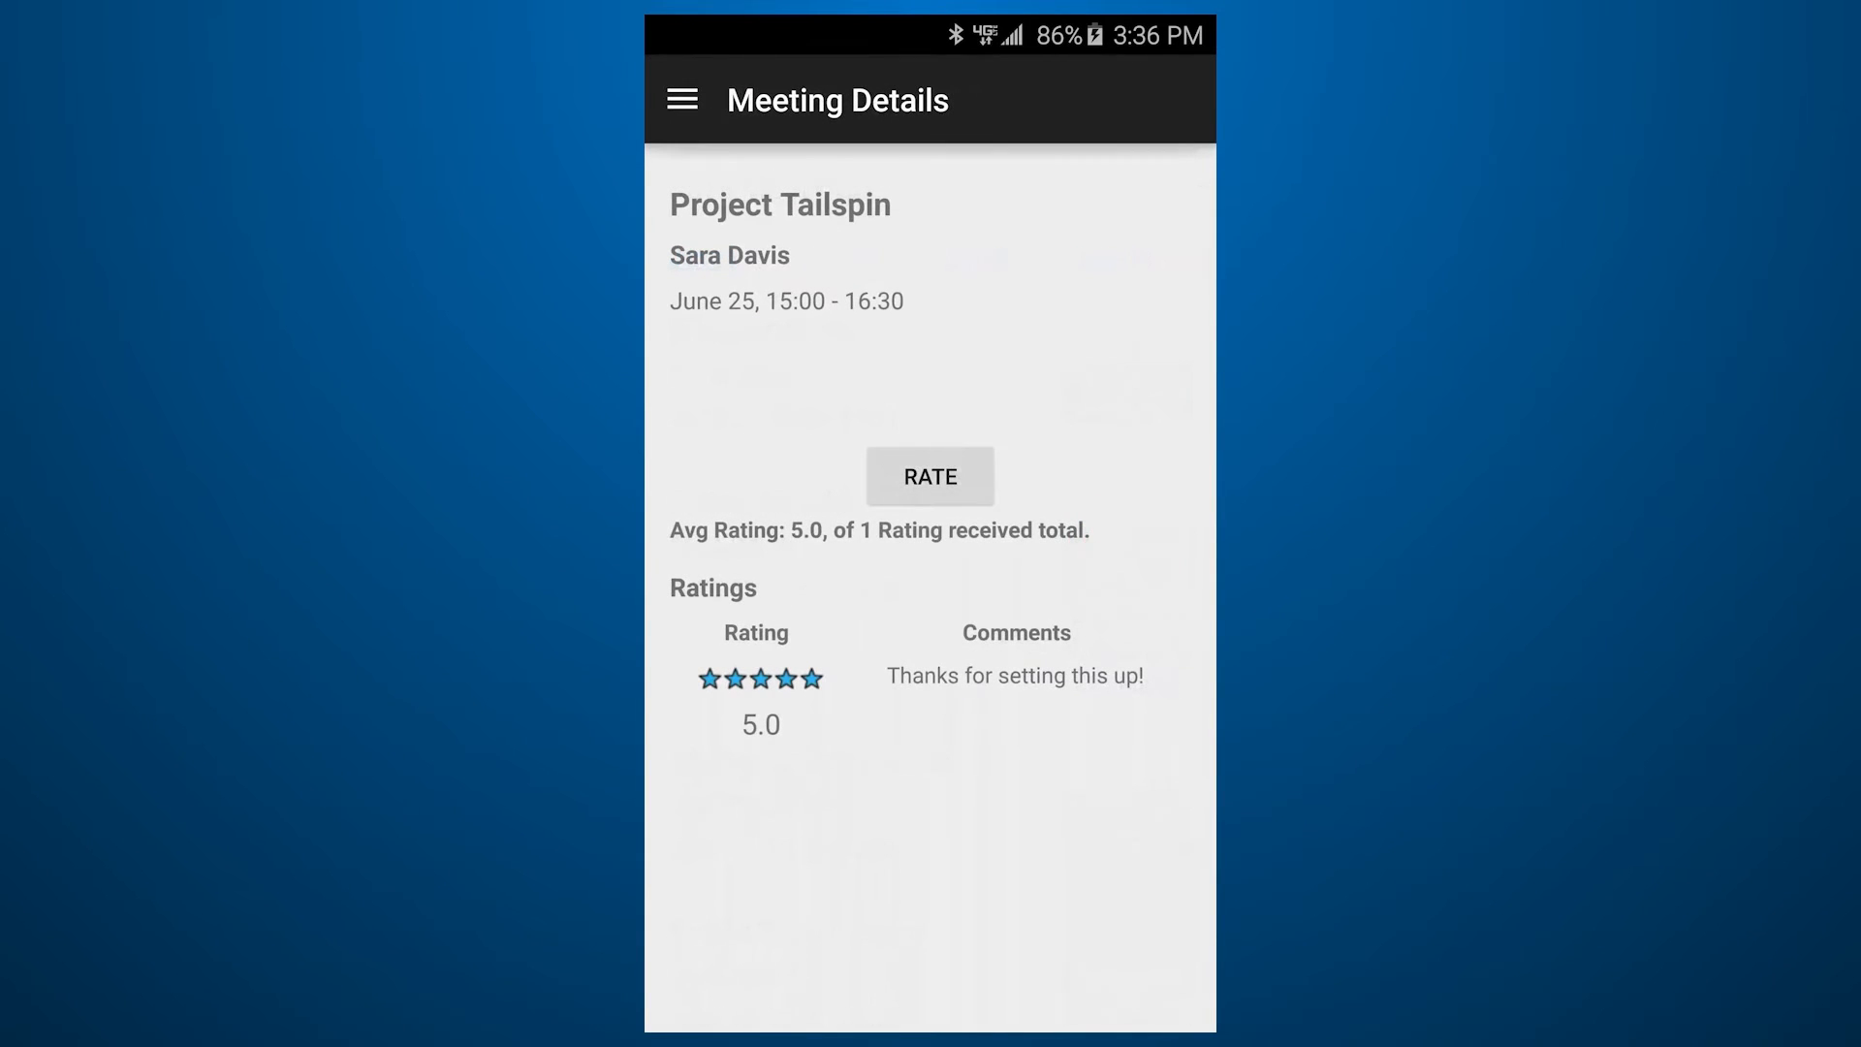
click(929, 477)
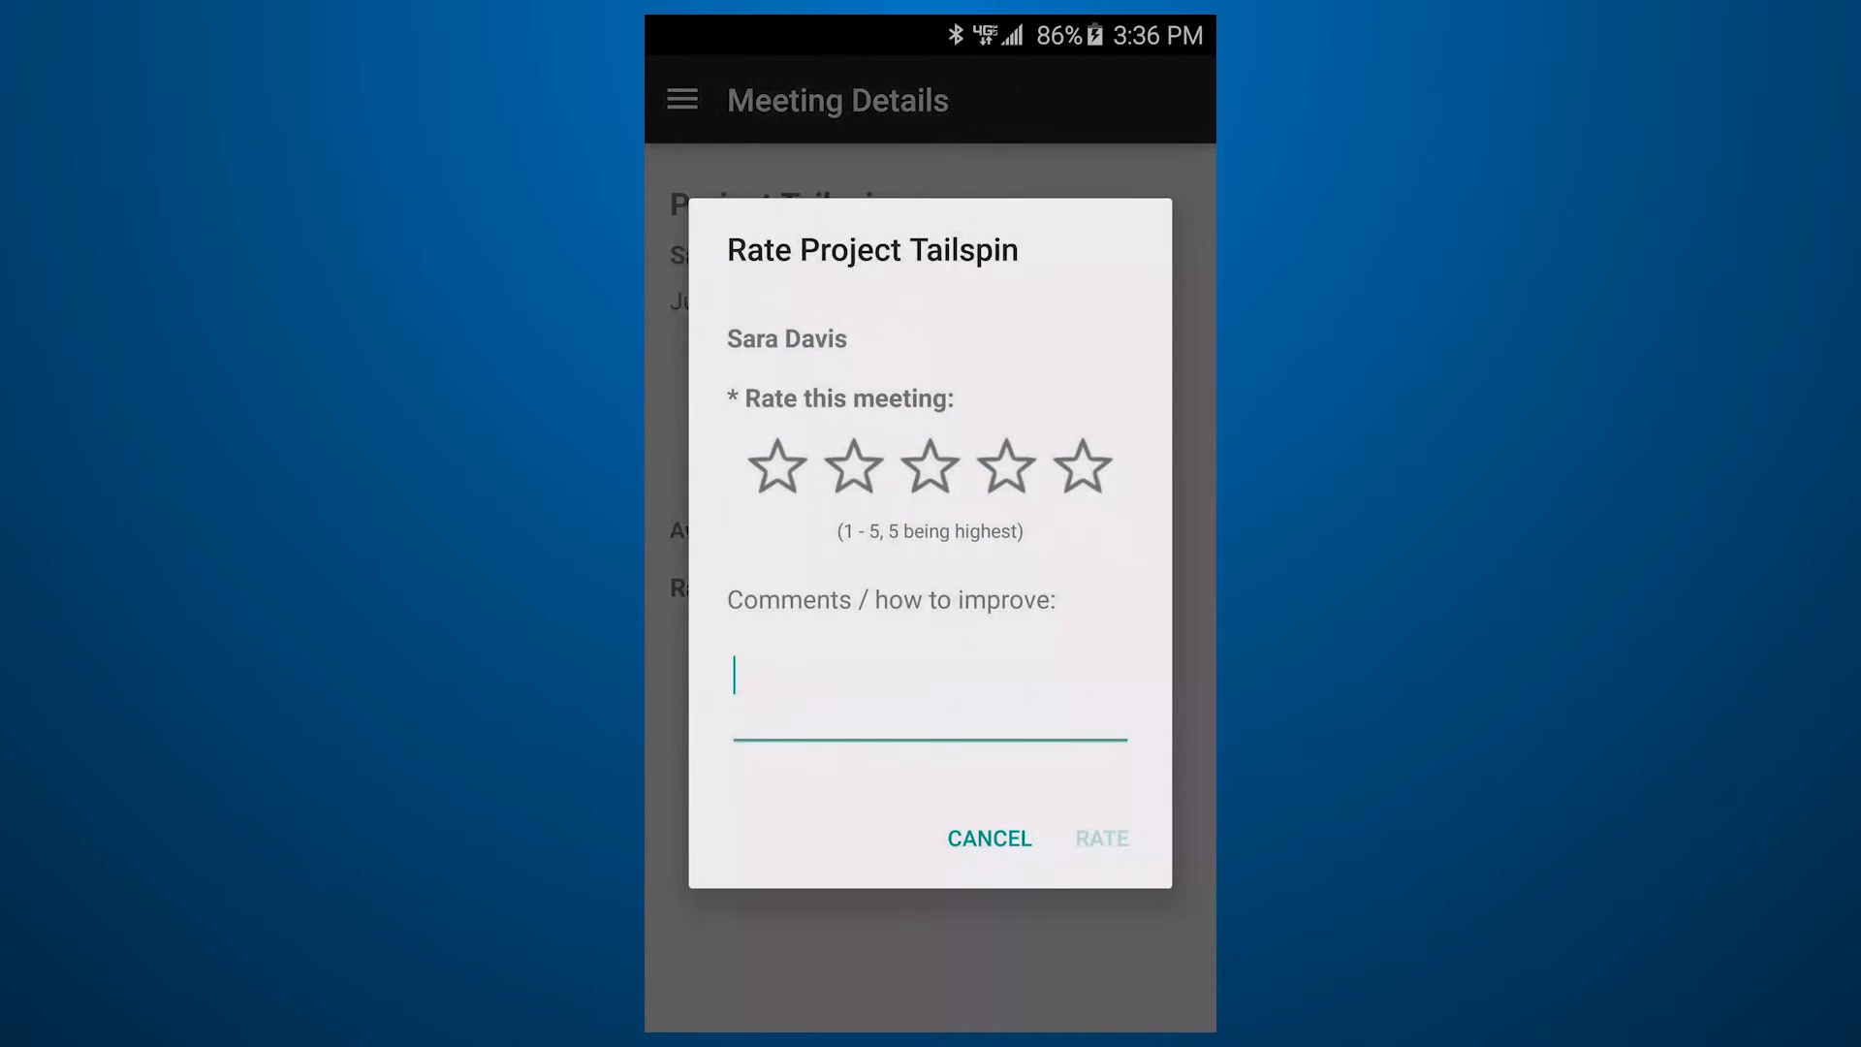
text(Good to hear all the great ideas! Let's try not to run as long next time)
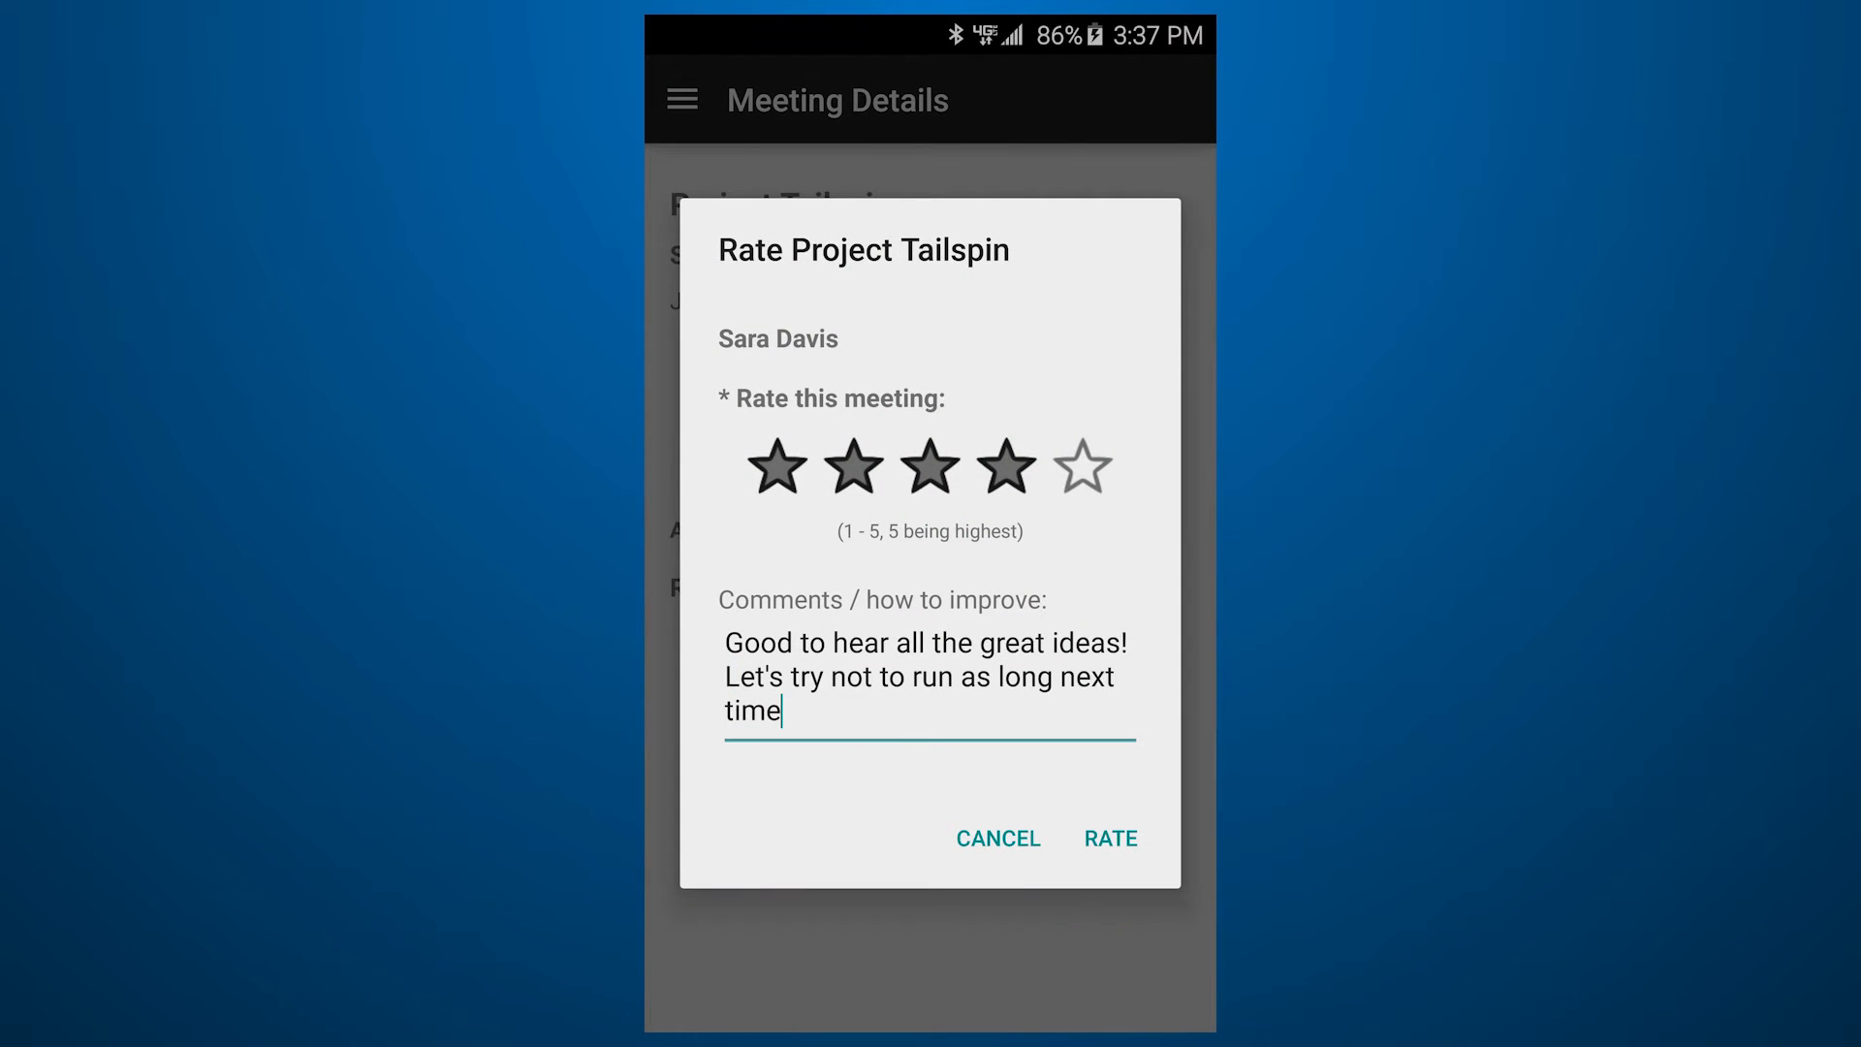
click(1107, 838)
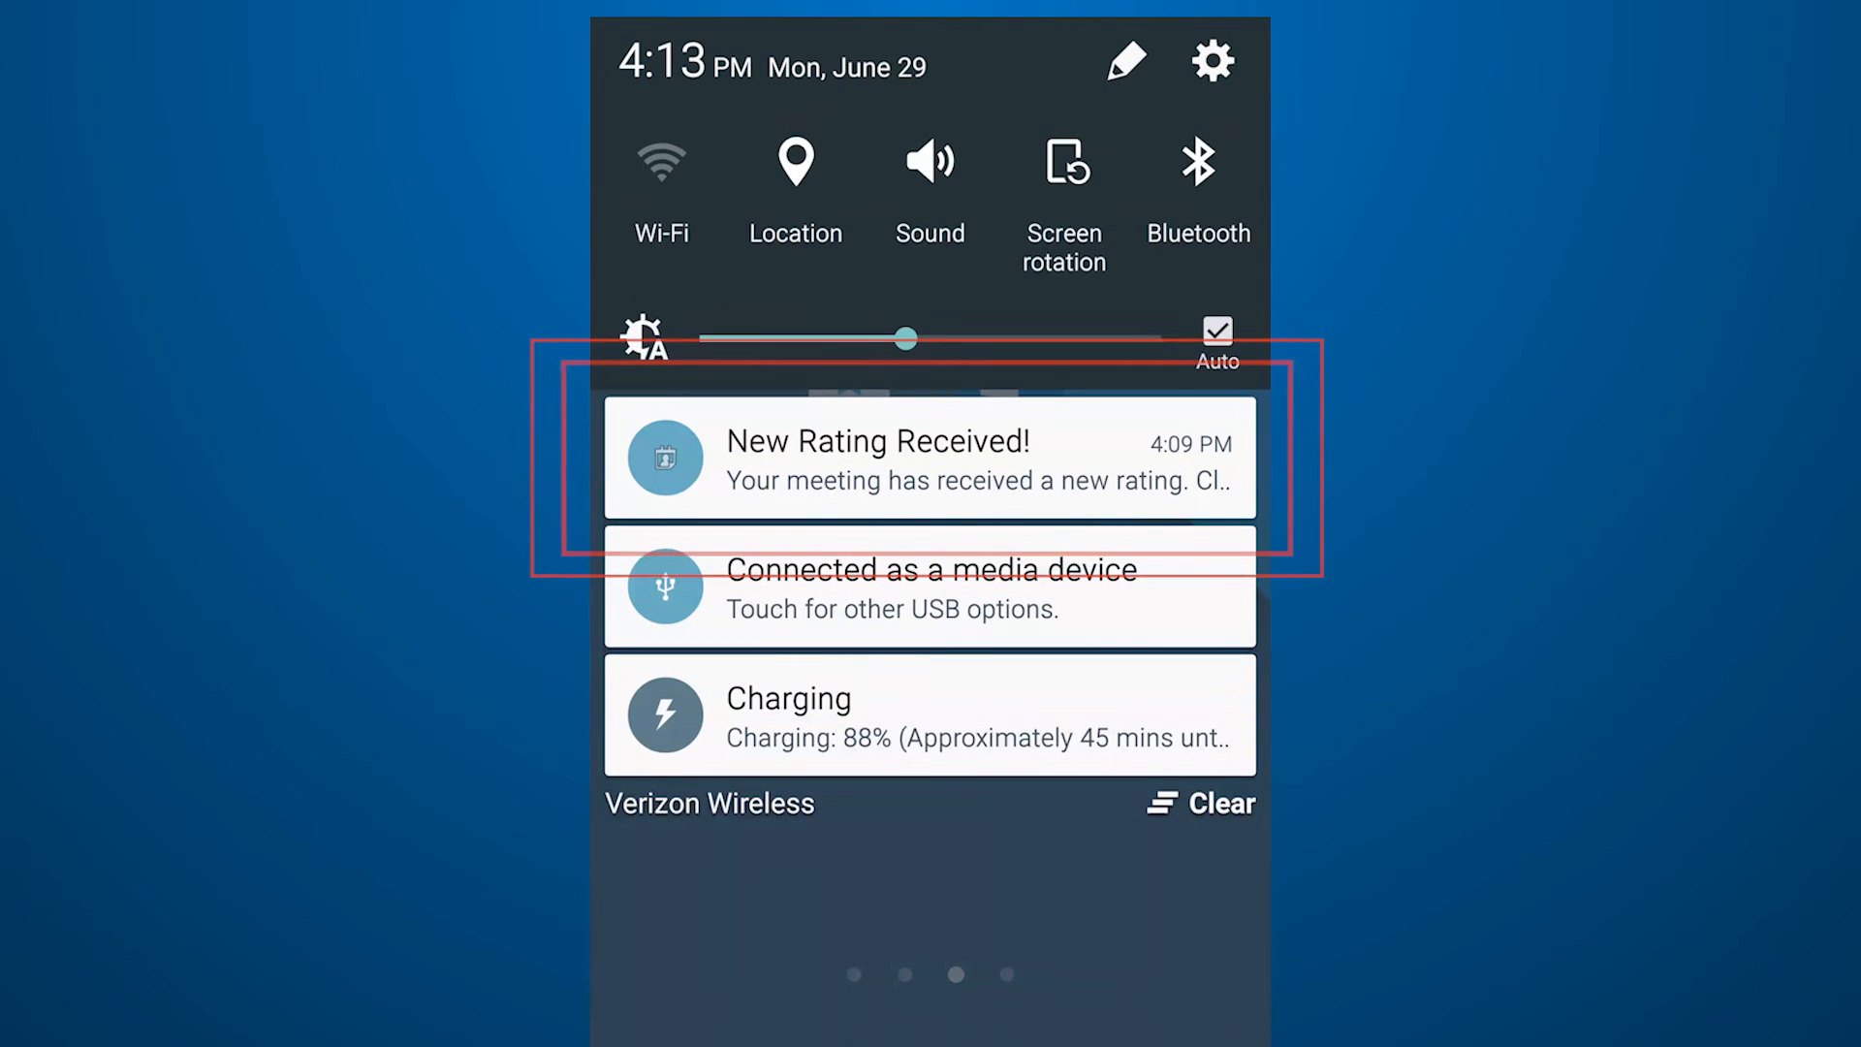
Step: Open the New Rating Received notification to see Project Tailspin averaging two ratings
click(929, 460)
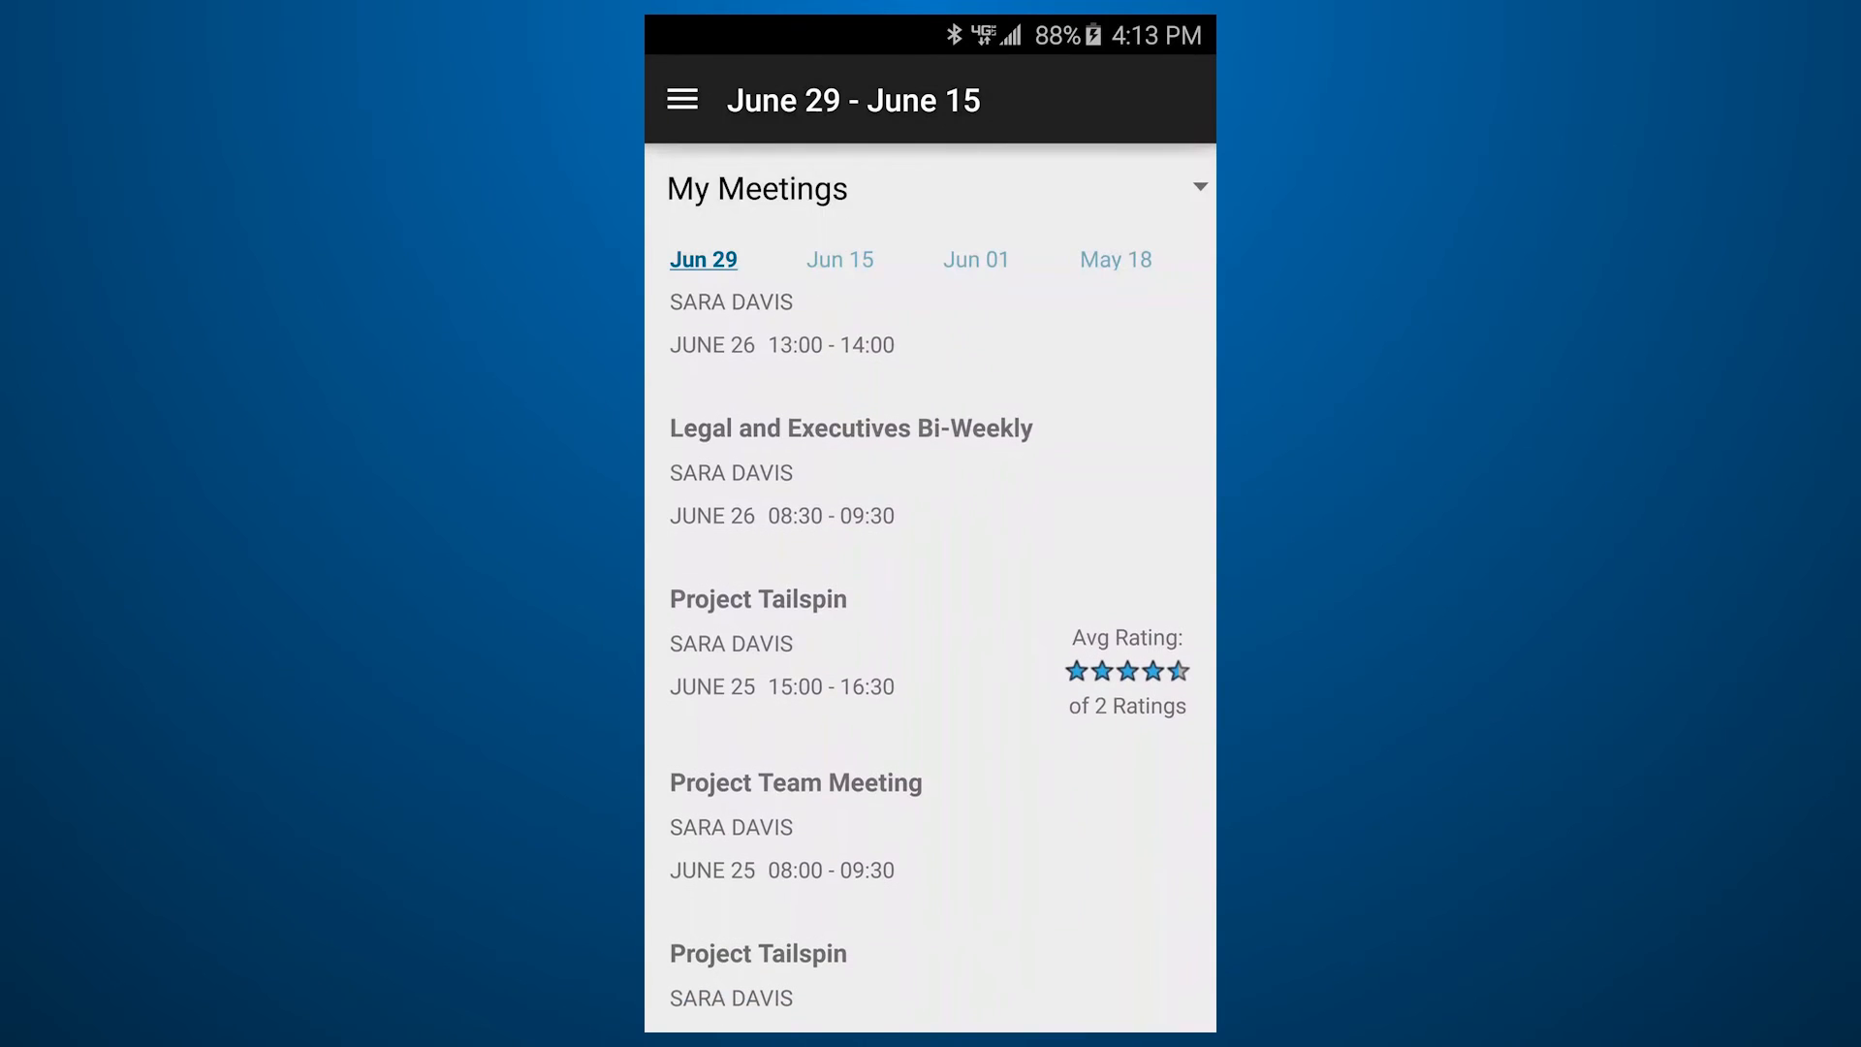
click(757, 599)
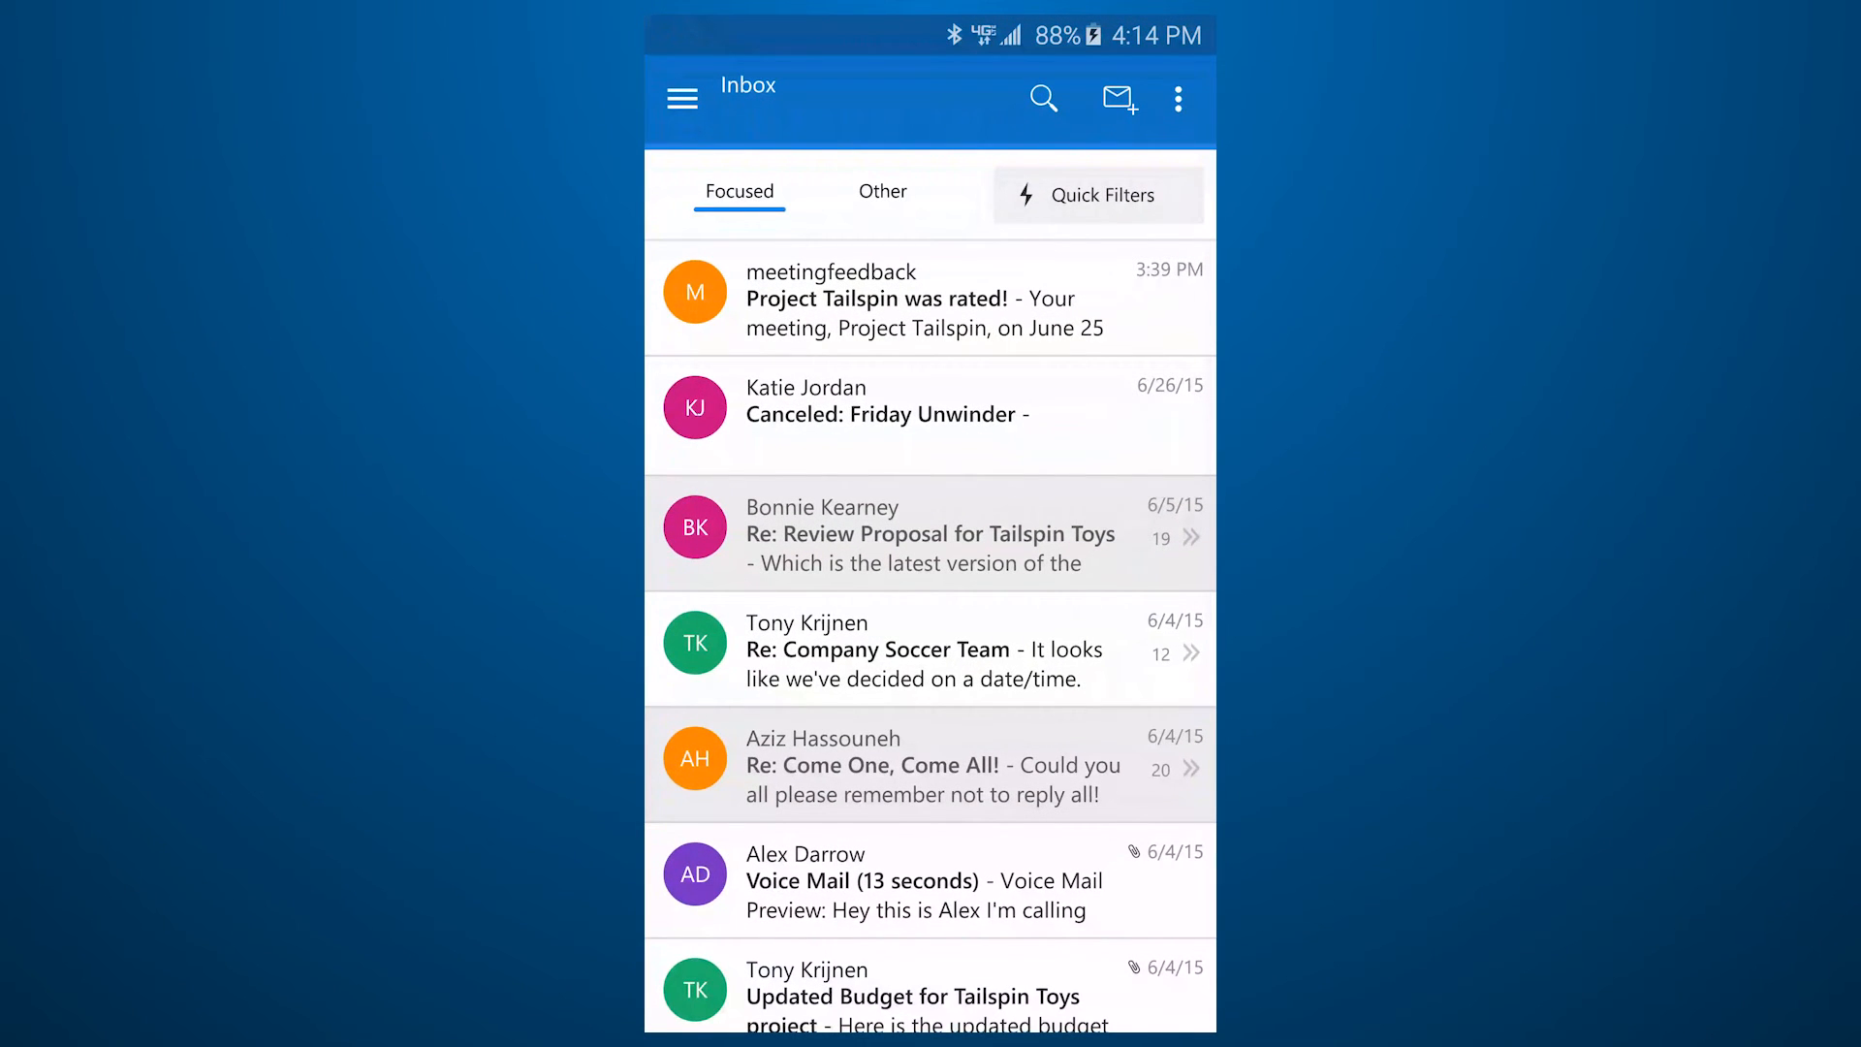
Step: Read the 'Project Tailspin was rated!' email showing a 4.0 rating and the improvement remarks
click(929, 299)
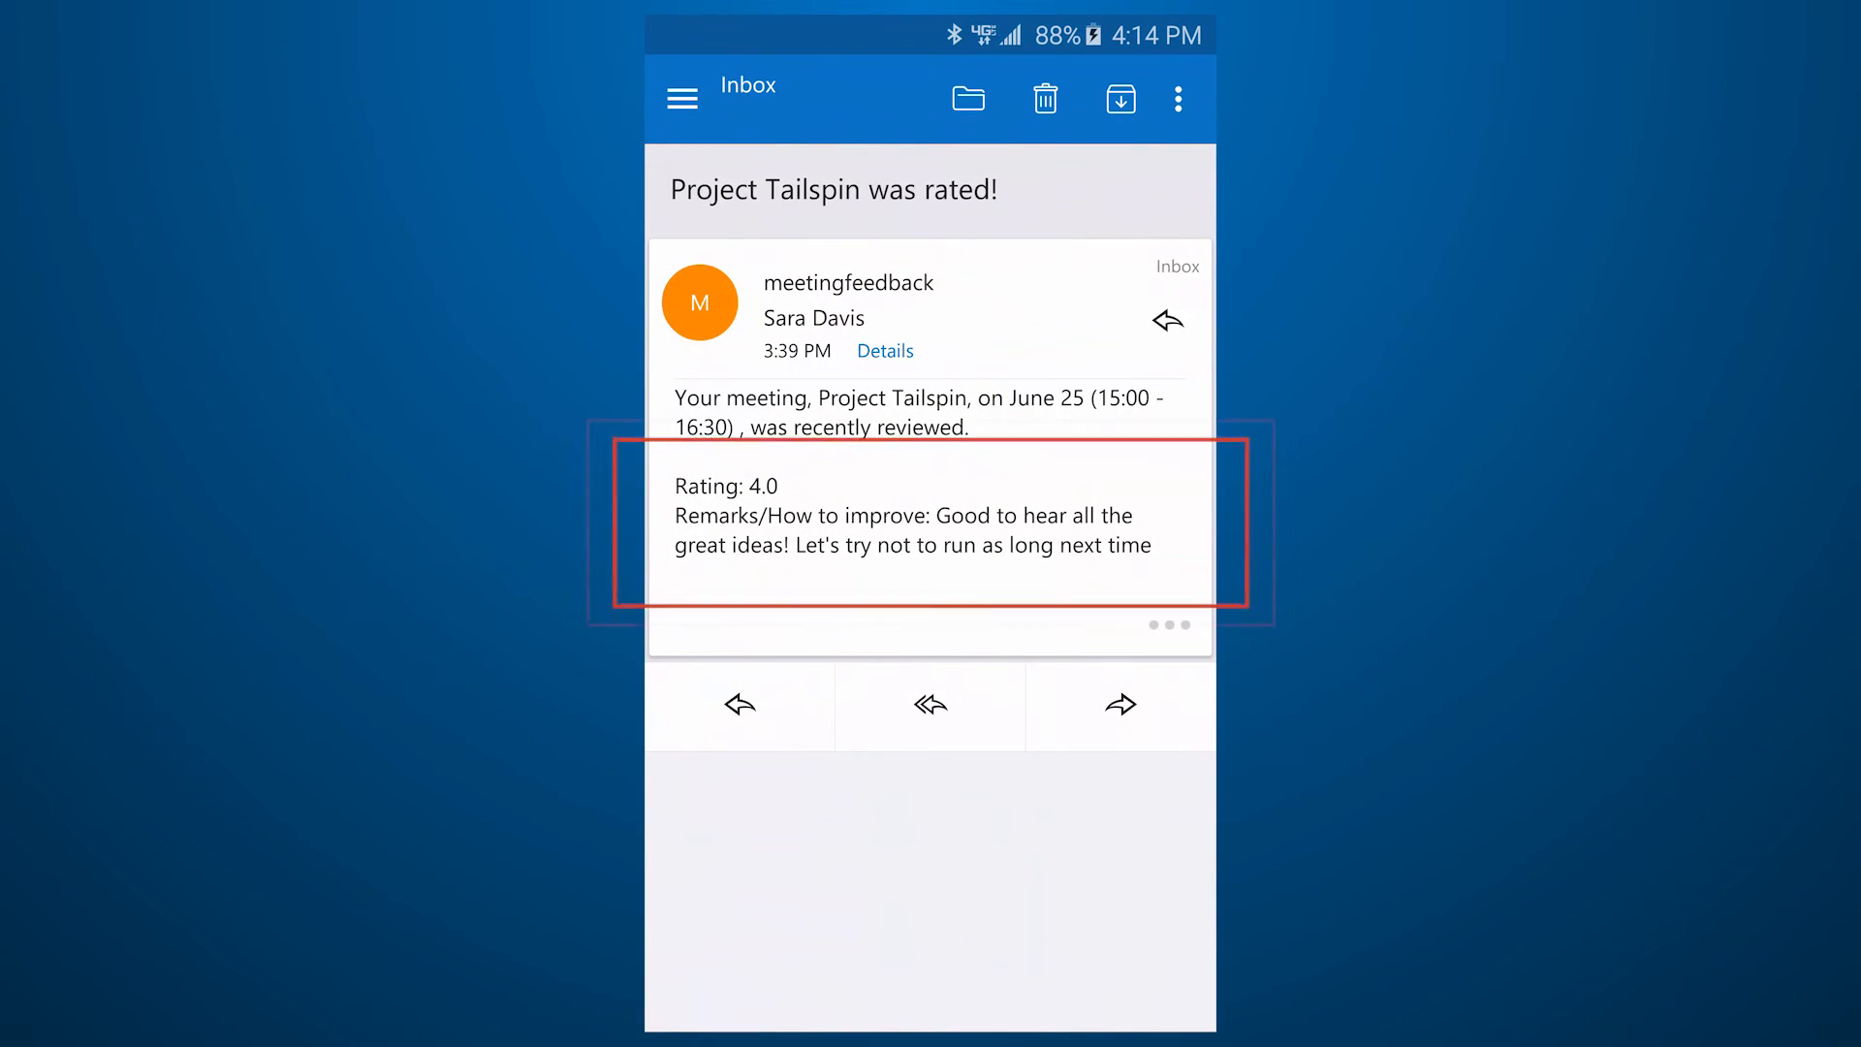
click(932, 526)
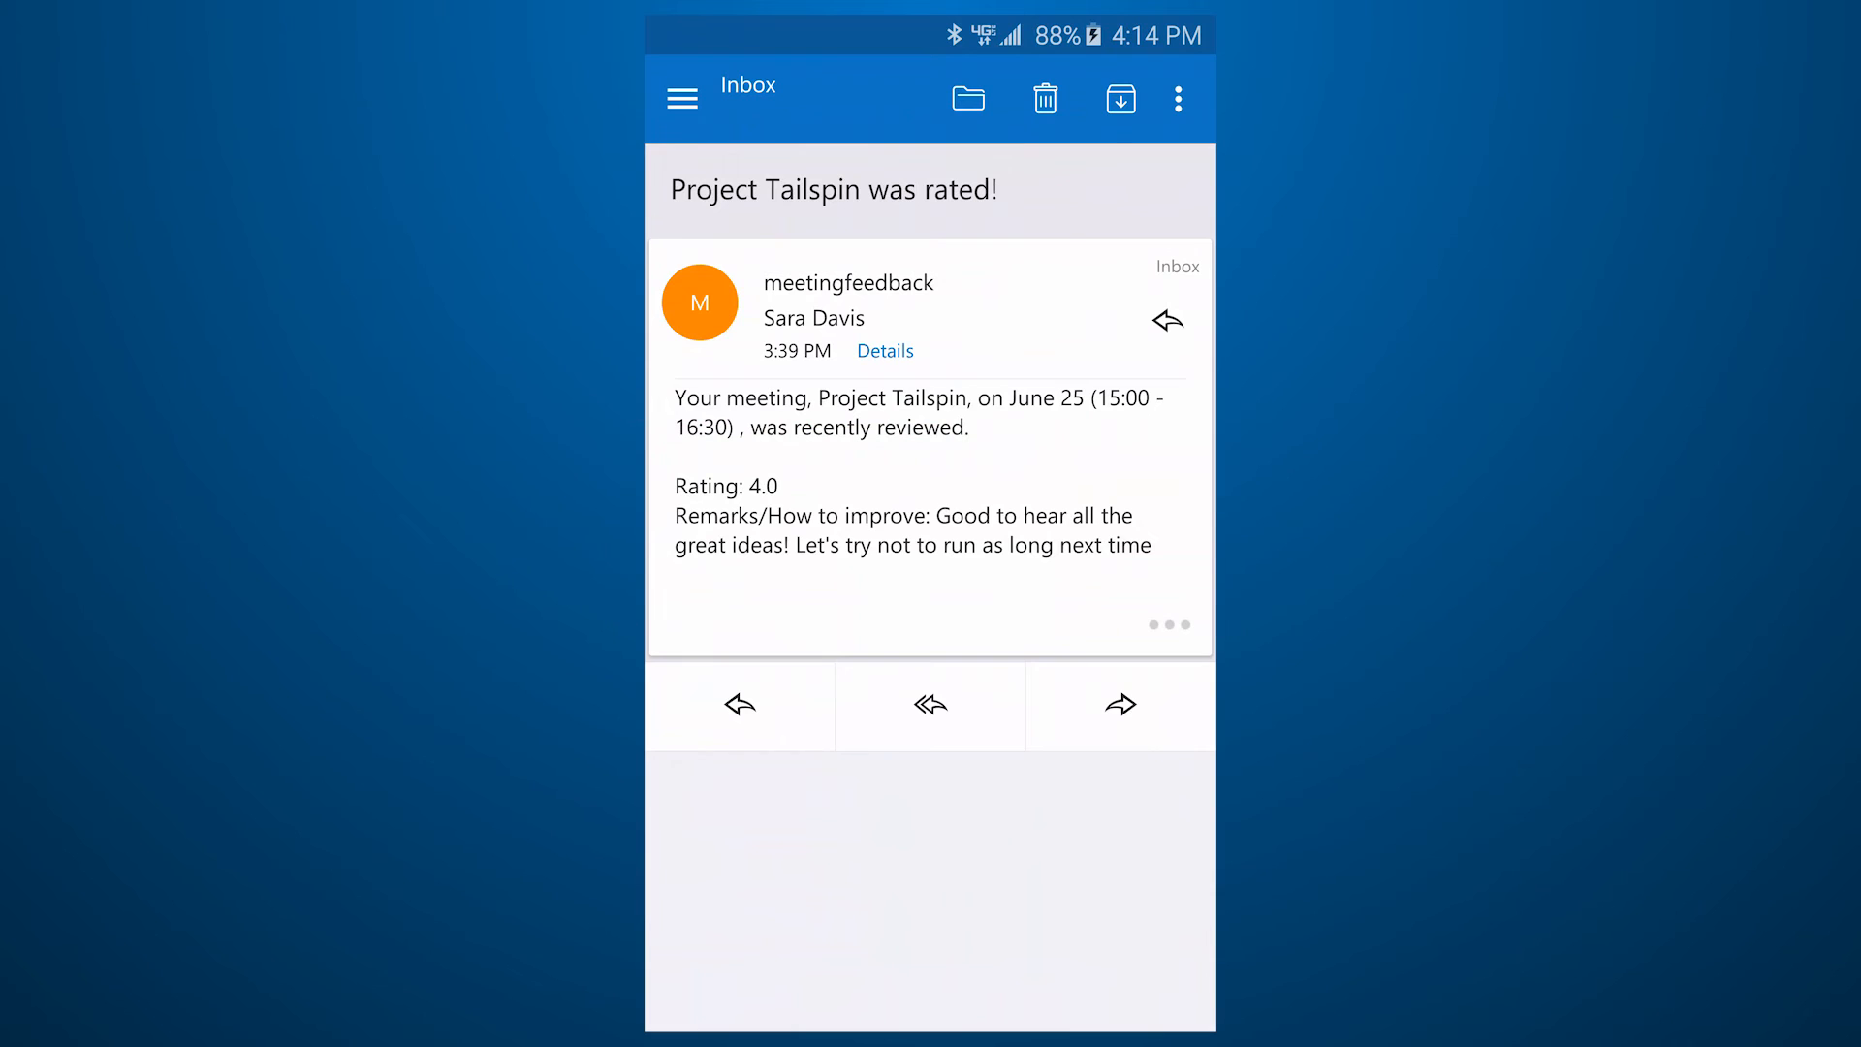